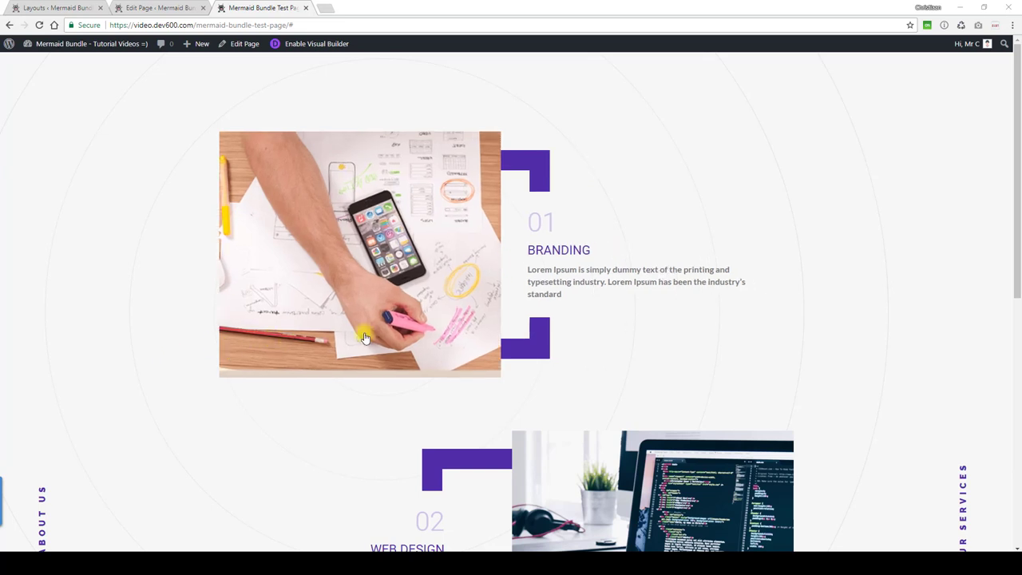
- Switch from the live page to the Edit Page screen in Divi Builder
{"action": "scroll", "scroll_direction": "down", "scroll_amount": 3}
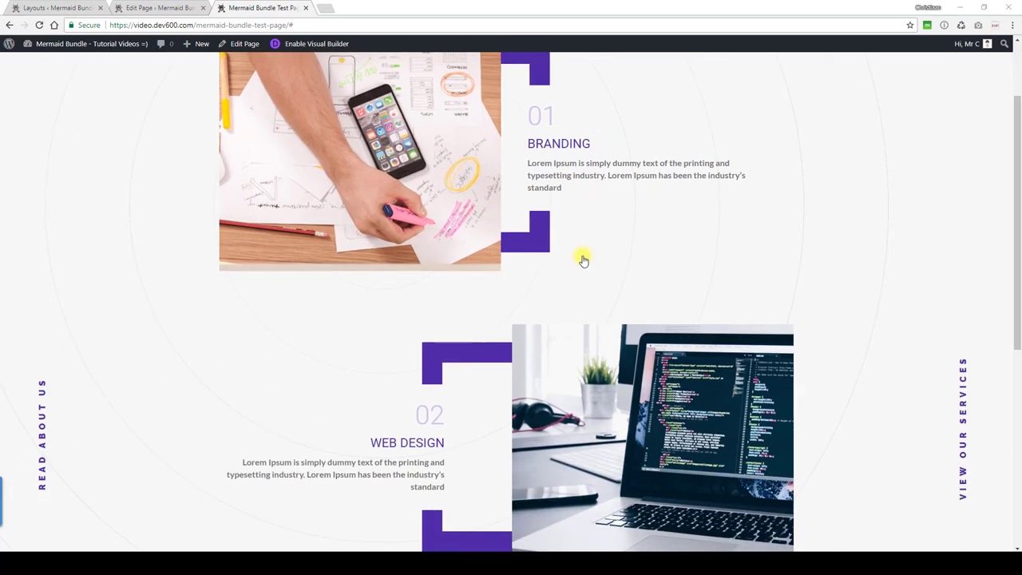
{"action": "scroll", "scroll_direction": "down", "scroll_amount": 3}
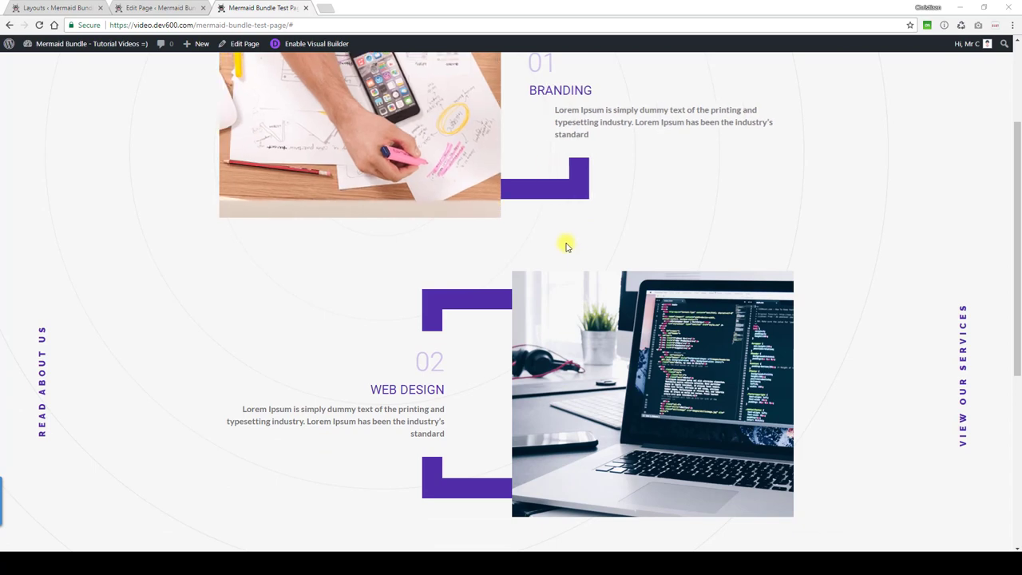
{"action": "scroll", "scroll_direction": "down", "scroll_amount": 3}
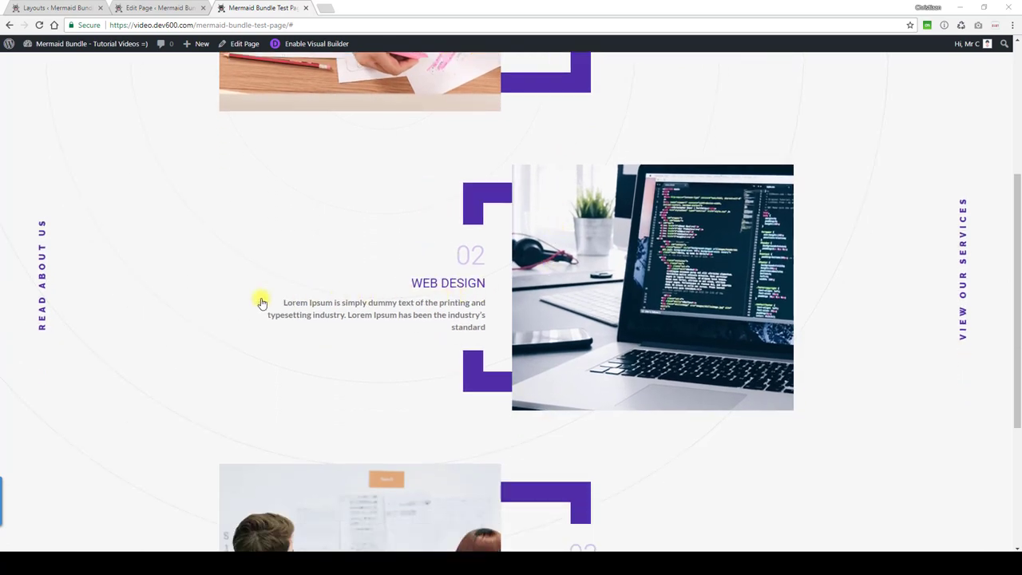
{"action": "scroll", "scroll_direction": "down", "scroll_amount": 3}
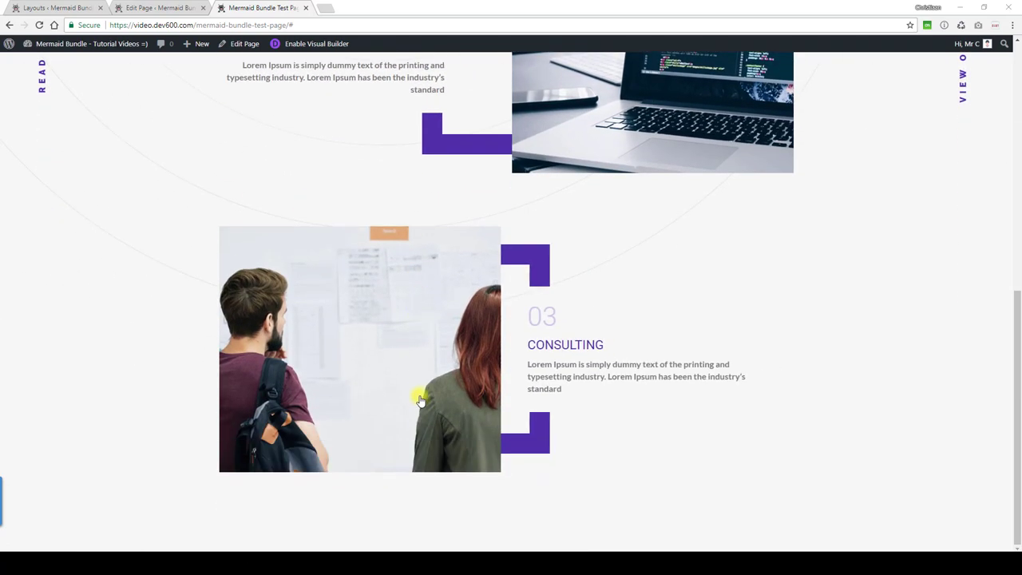
{"action": "scroll", "scroll_direction": "up", "scroll_amount": 3}
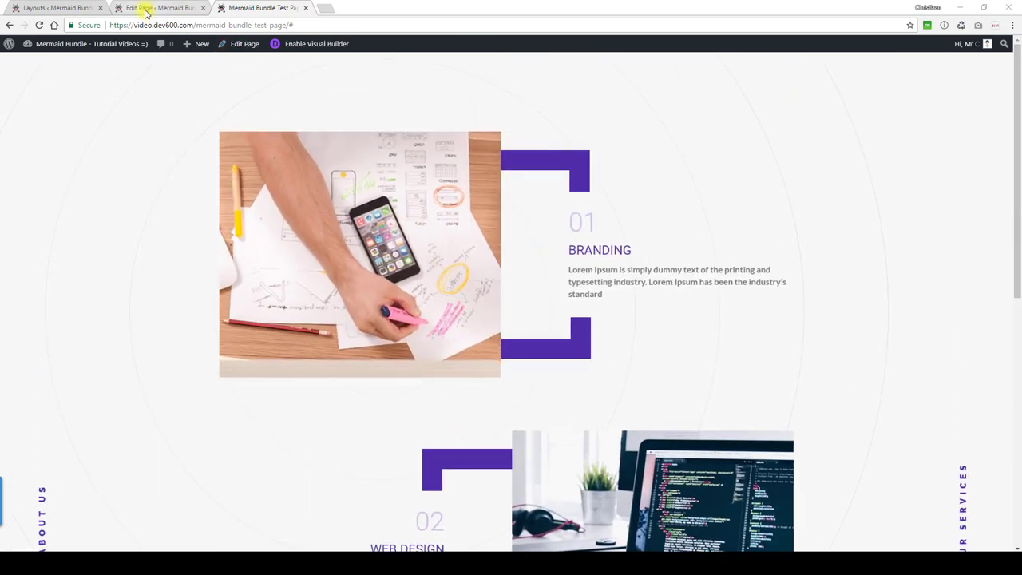
{"action": "left_click", "coordinate": [144, 8]}
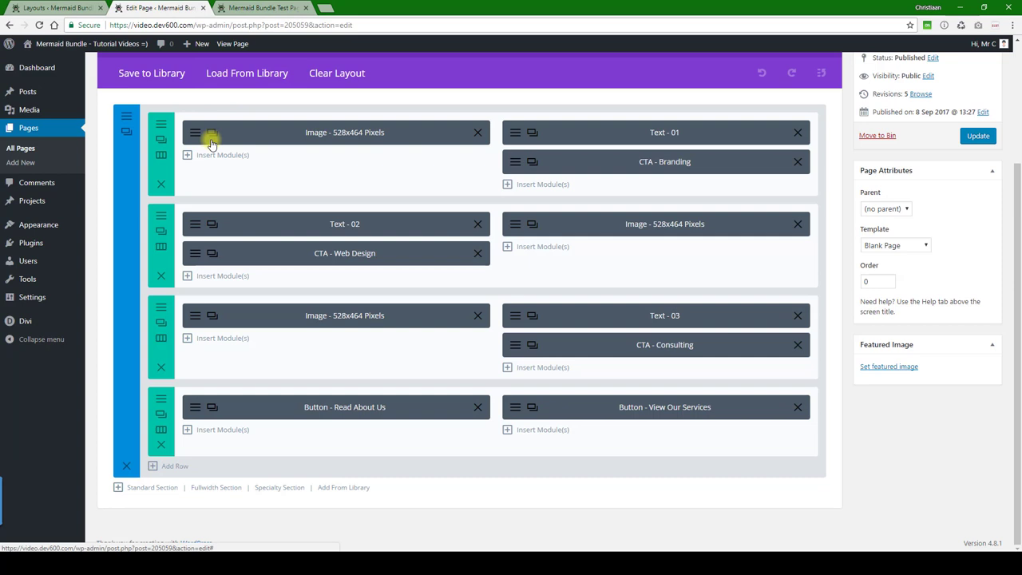
{"action": "mouse_move", "coordinate": [419, 198]}
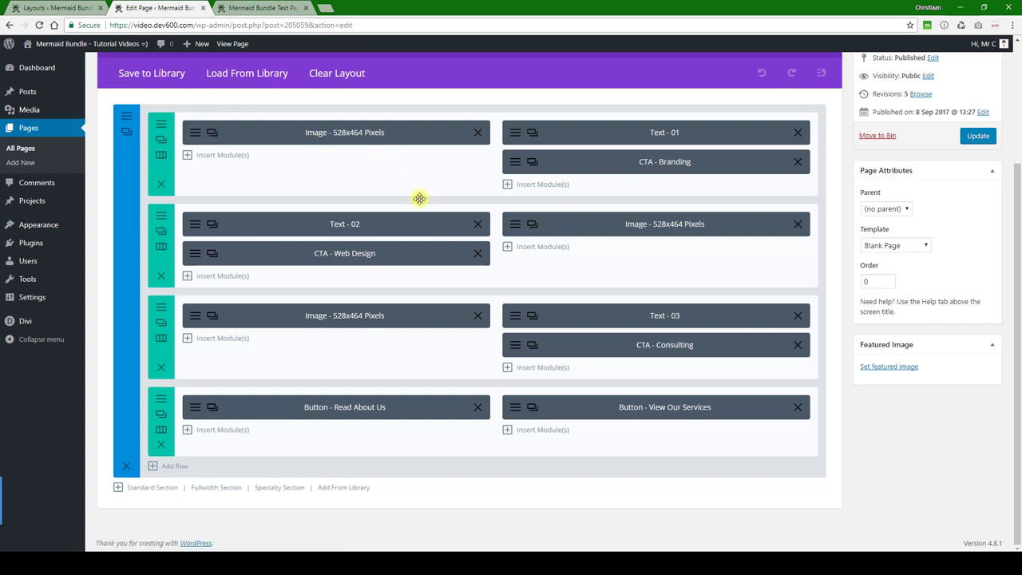
{"action": "mouse_move", "coordinate": [336, 137]}
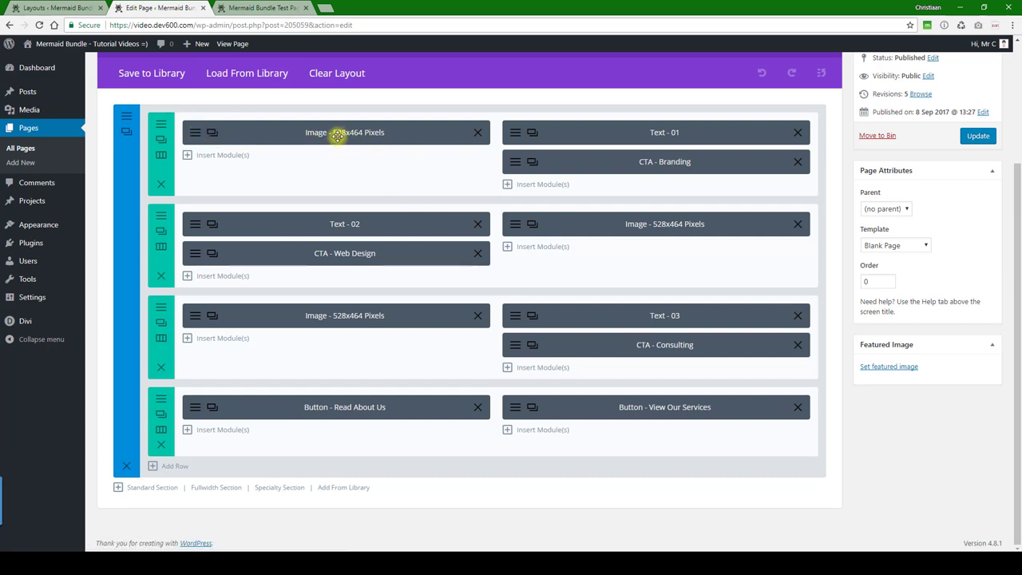
{"action": "mouse_move", "coordinate": [351, 133]}
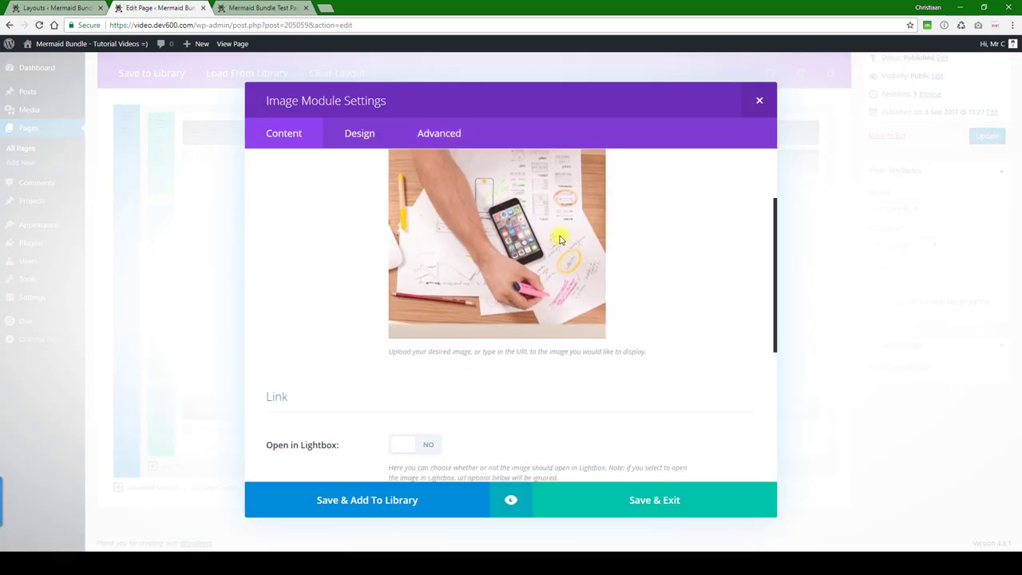
- Review the Branding image's Custom CSS with its purple before/after border brackets
{"action": "scroll", "scroll_direction": "down", "scroll_amount": 3}
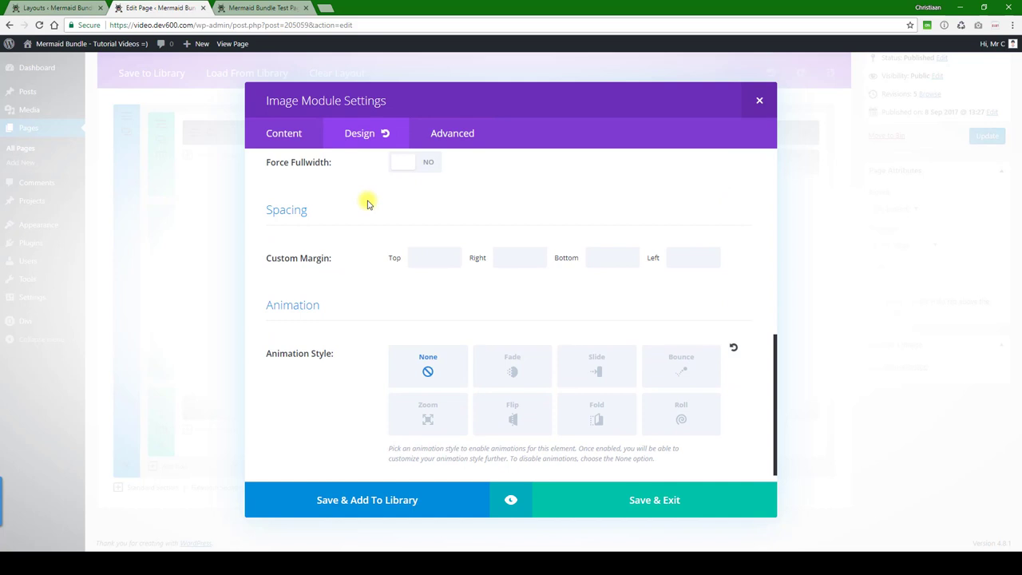
{"action": "left_click", "coordinate": [438, 132]}
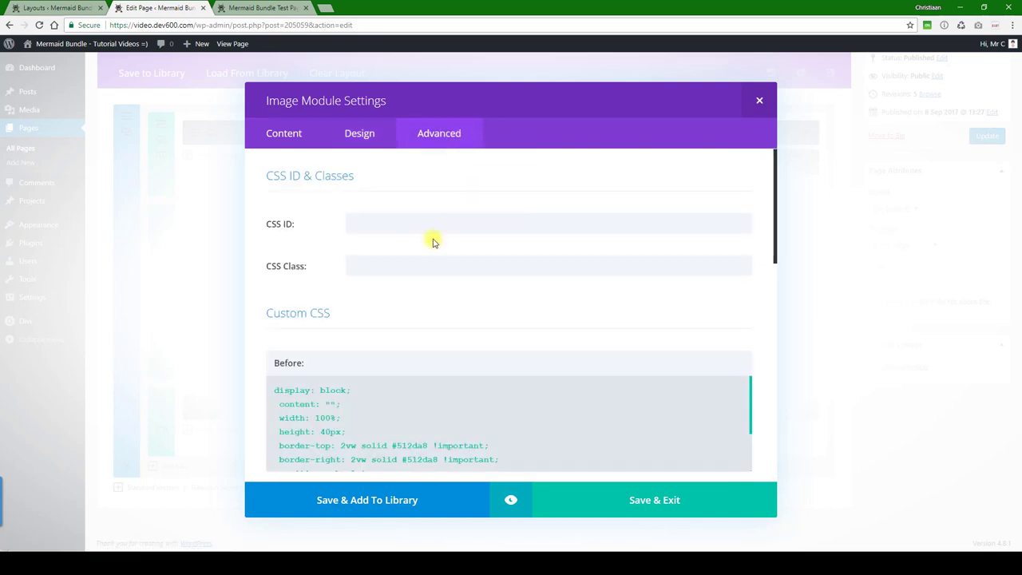
{"action": "scroll", "scroll_direction": "down", "scroll_amount": 3}
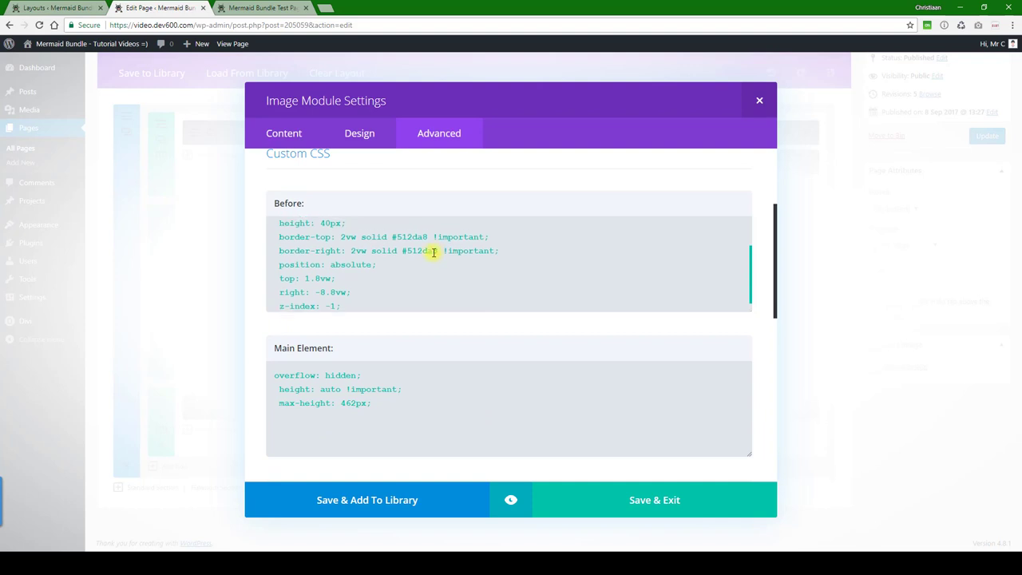
{"action": "scroll", "scroll_direction": "down", "scroll_amount": 3}
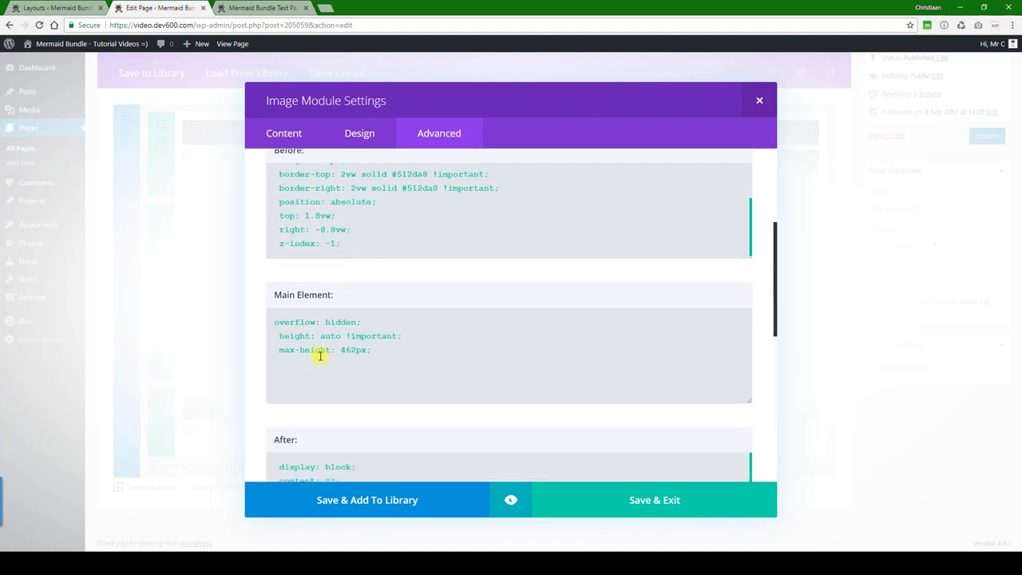
{"action": "scroll", "scroll_direction": "down", "scroll_amount": 3}
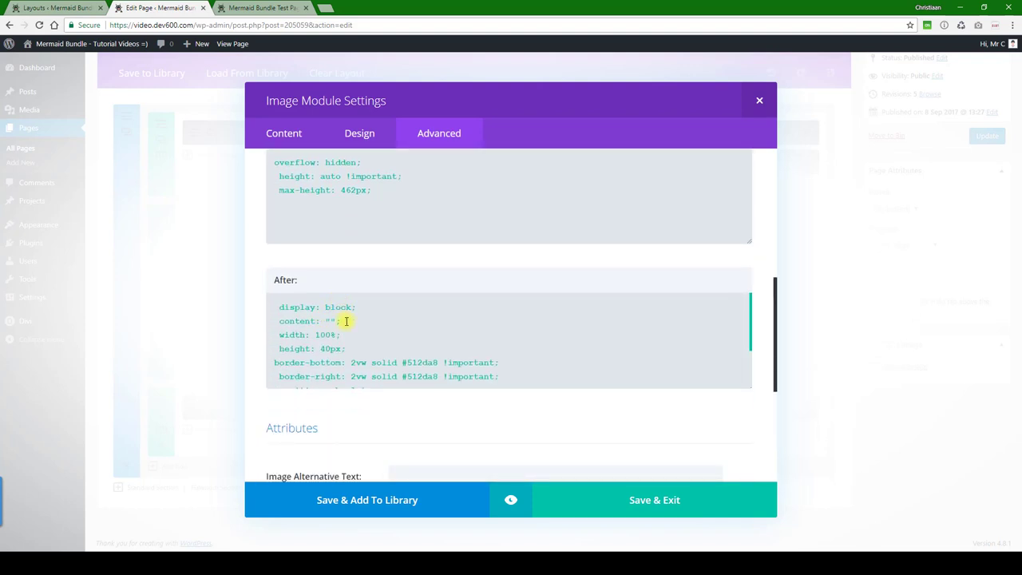
{"action": "scroll", "scroll_direction": "down", "scroll_amount": 3}
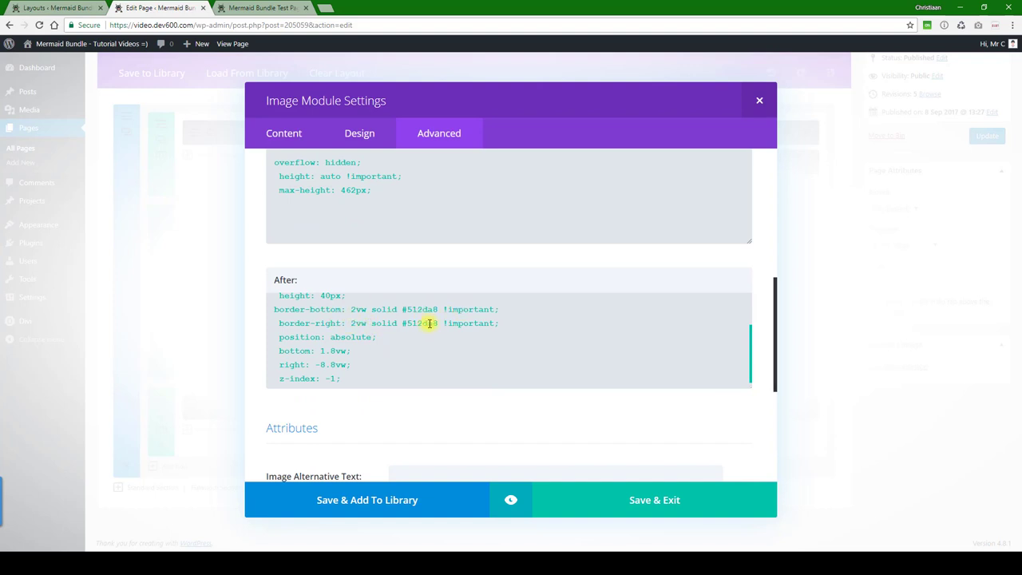
{"action": "mouse_move", "coordinate": [260, 7]}
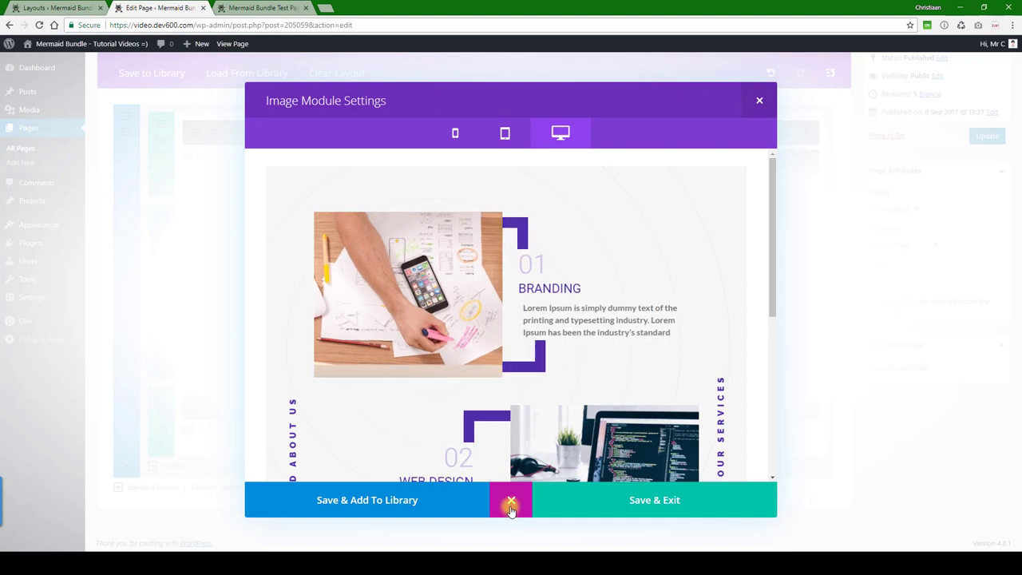
- Close the layout preview and copy the green hex code from the Notepad++ stylesheet
{"action": "left_click", "coordinate": [438, 133]}
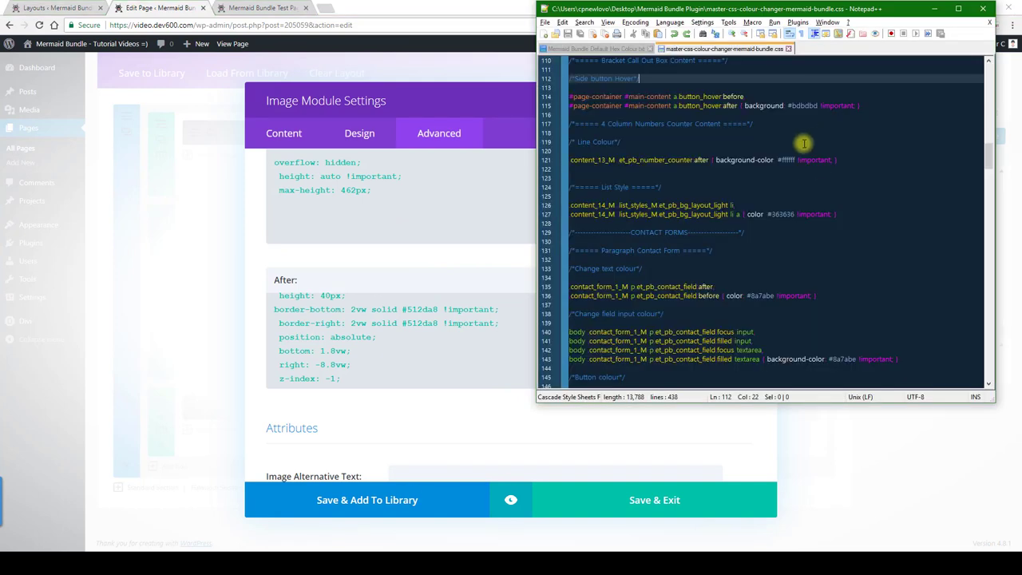
{"action": "left_click", "coordinate": [595, 49]}
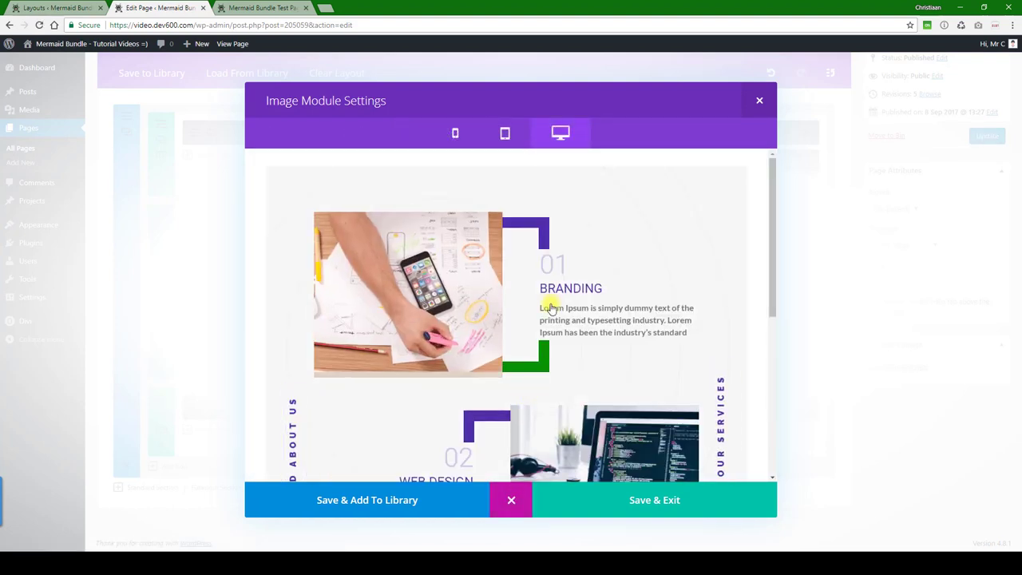
- Replace #512da8 with #0a9003 in the Before border-right CSS and save the image
{"action": "left_click", "coordinate": [439, 133]}
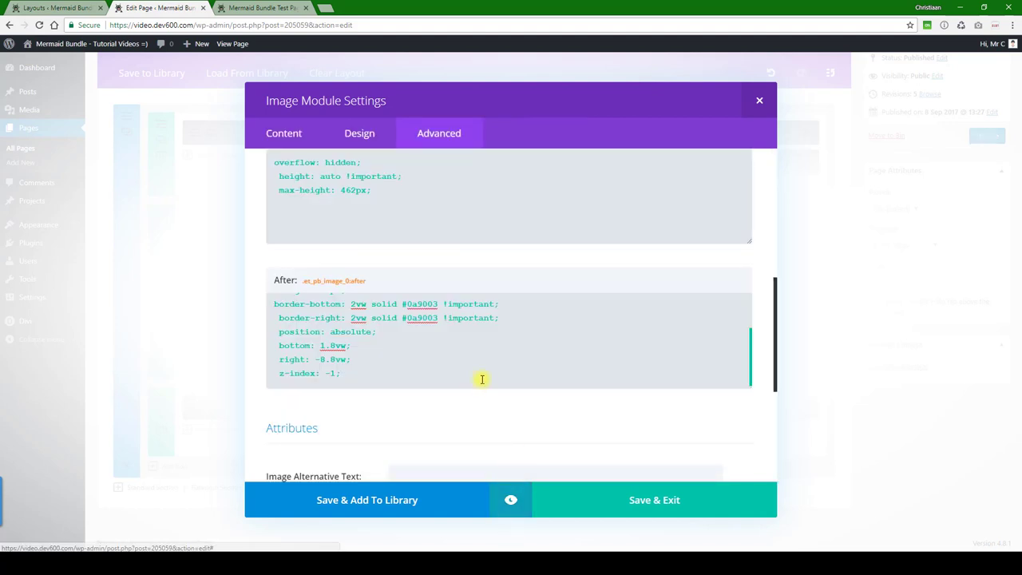
{"action": "scroll", "scroll_direction": "up", "scroll_amount": 3}
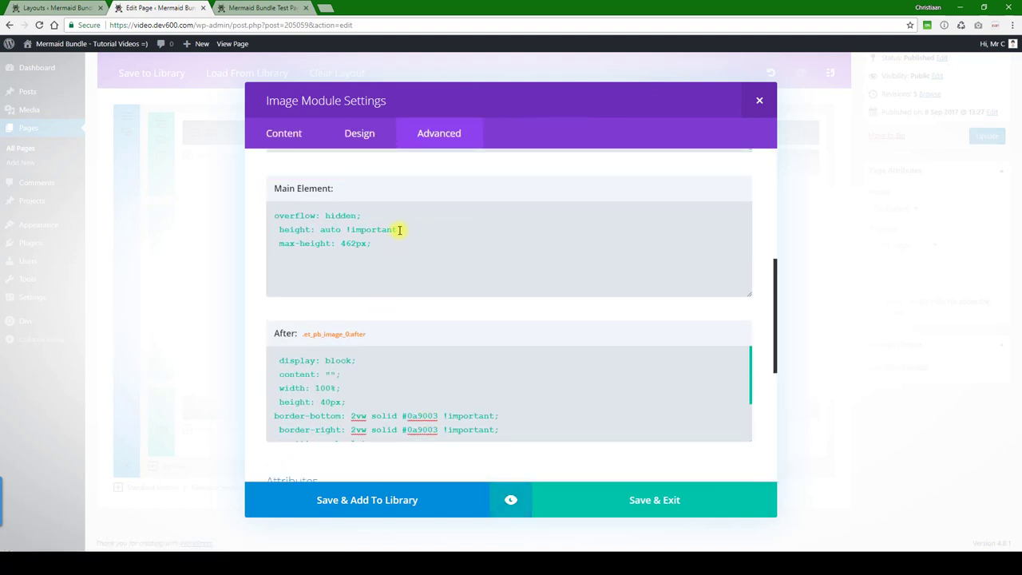
{"action": "scroll", "scroll_direction": "up", "scroll_amount": 3}
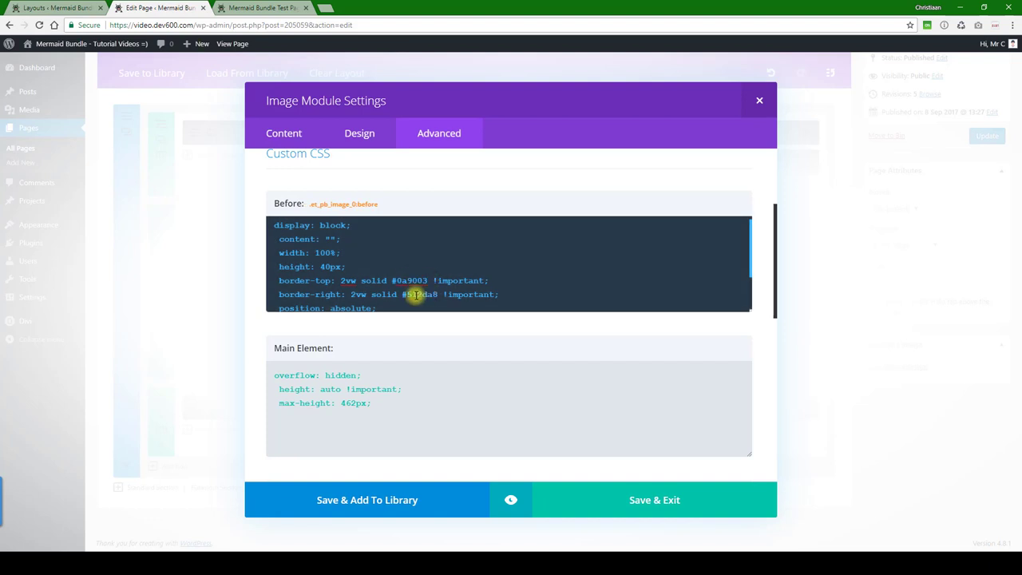
{"action": "double_click", "coordinate": [416, 295]}
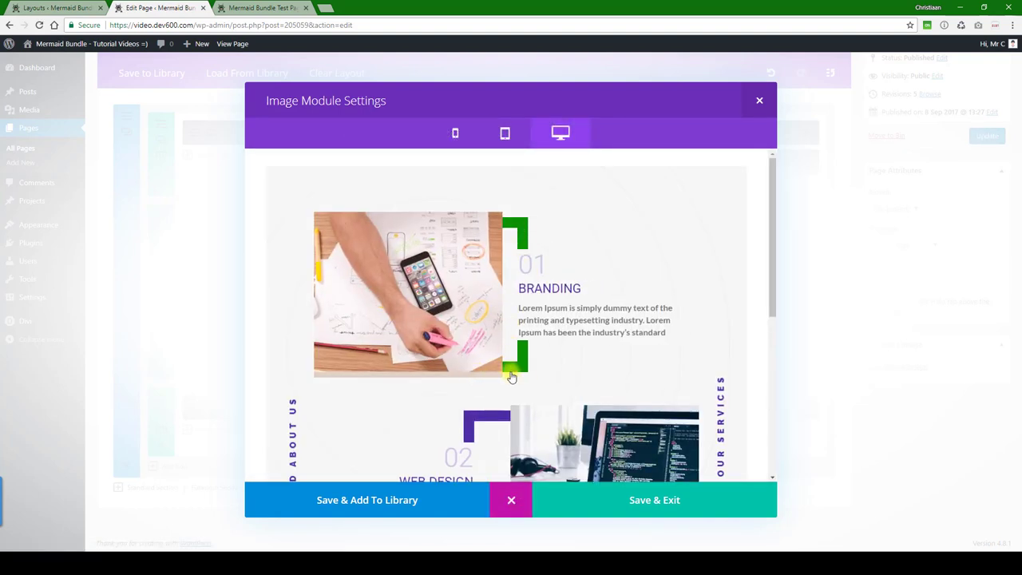
{"action": "left_click", "coordinate": [439, 133]}
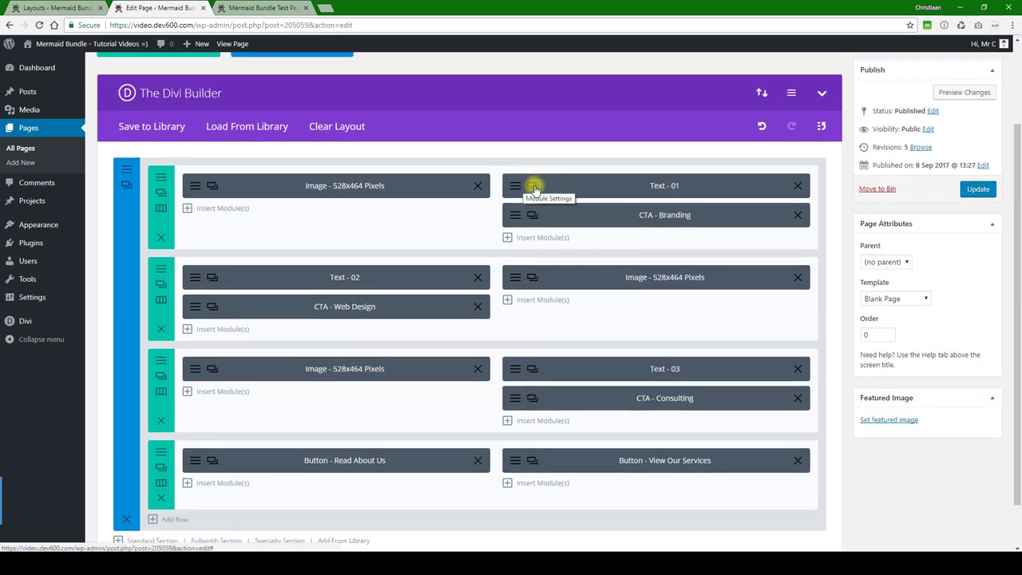
- Set the Text - 01 module's text colour to light green in Design
{"action": "left_click", "coordinate": [516, 185]}
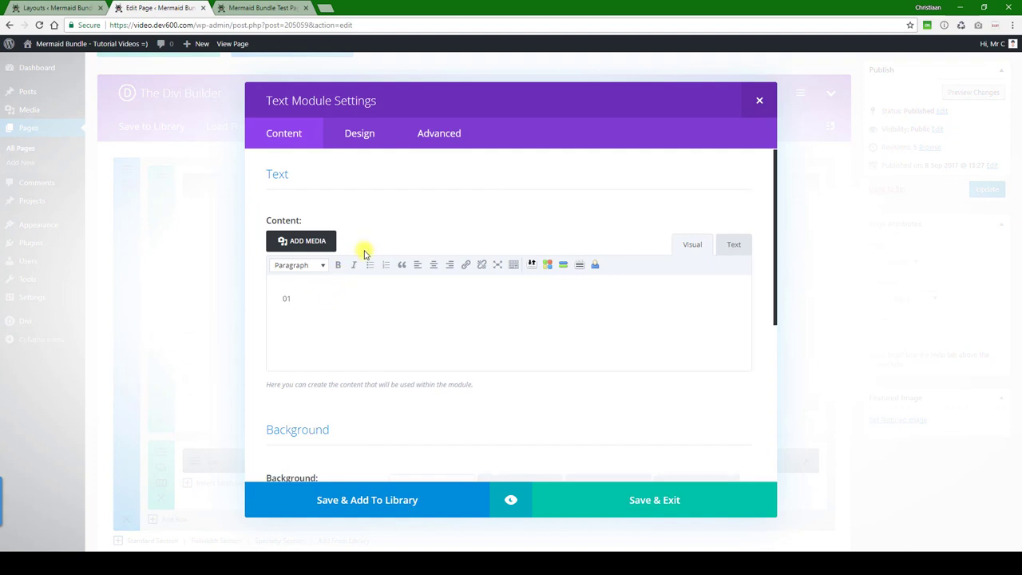
{"action": "scroll", "scroll_direction": "down", "scroll_amount": 3}
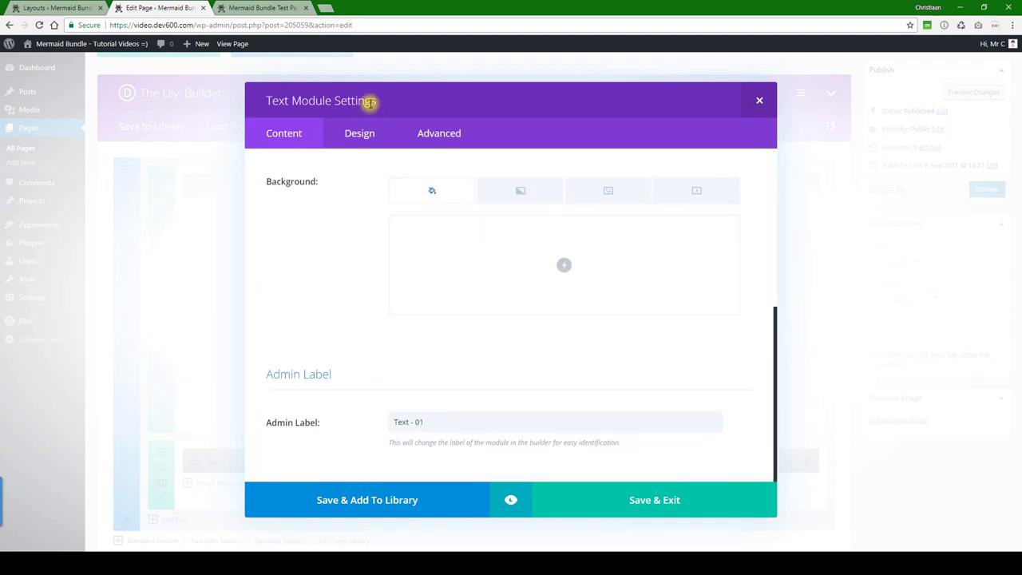
{"action": "left_click", "coordinate": [360, 133]}
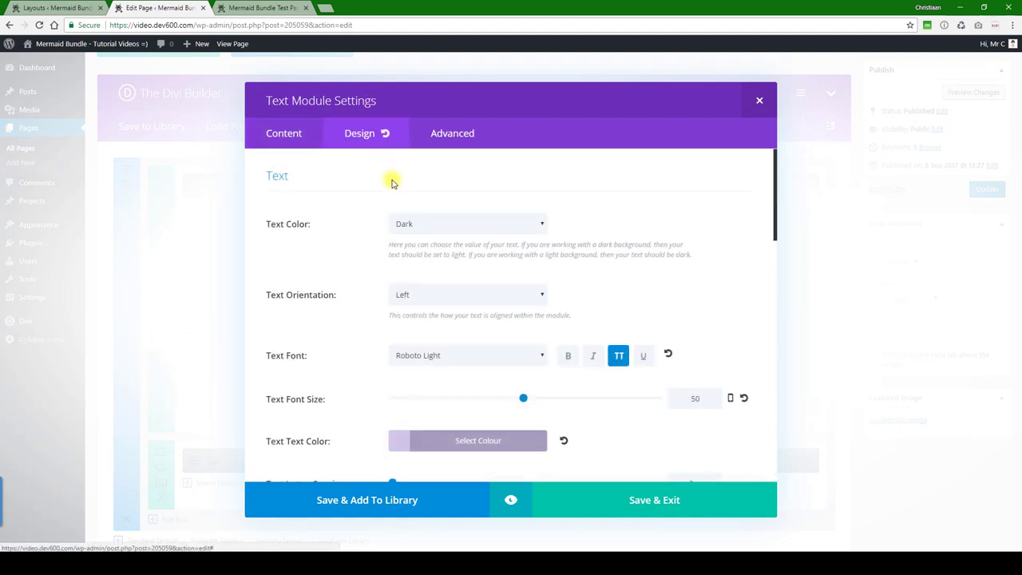
{"action": "scroll", "scroll_direction": "down", "scroll_amount": 3}
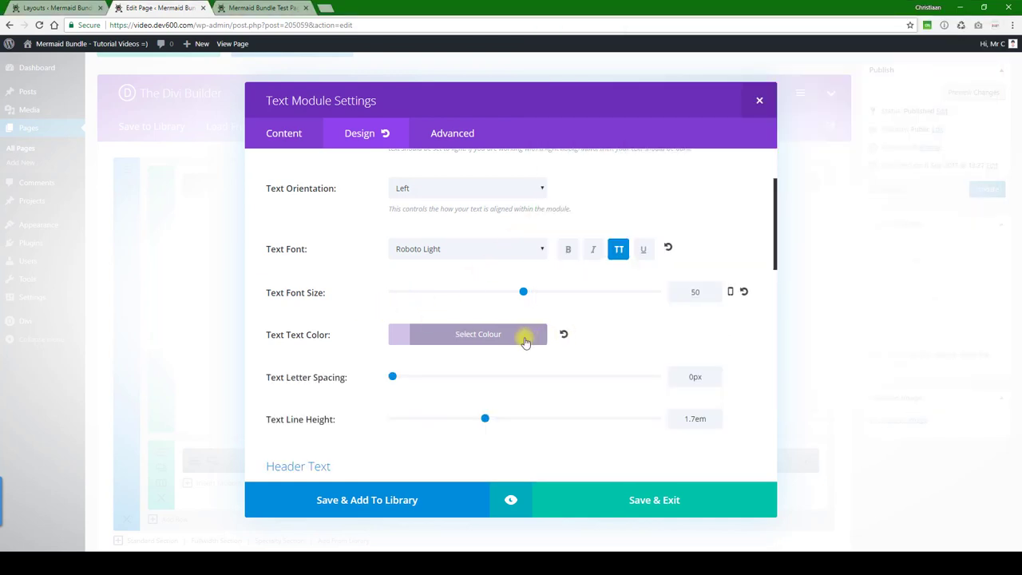
{"action": "left_click", "coordinate": [478, 334]}
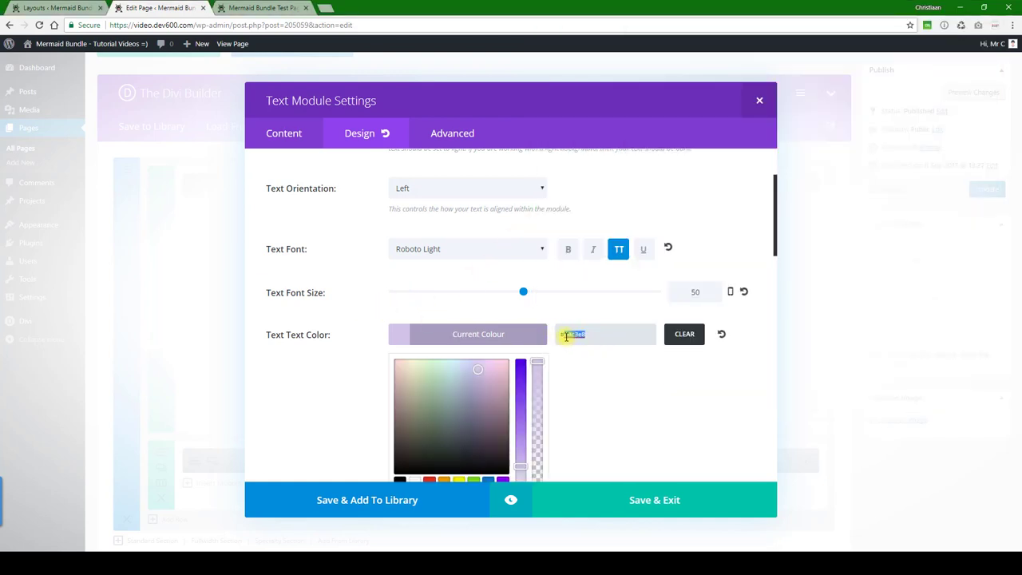
{"action": "scroll", "scroll_direction": "down", "scroll_amount": 3}
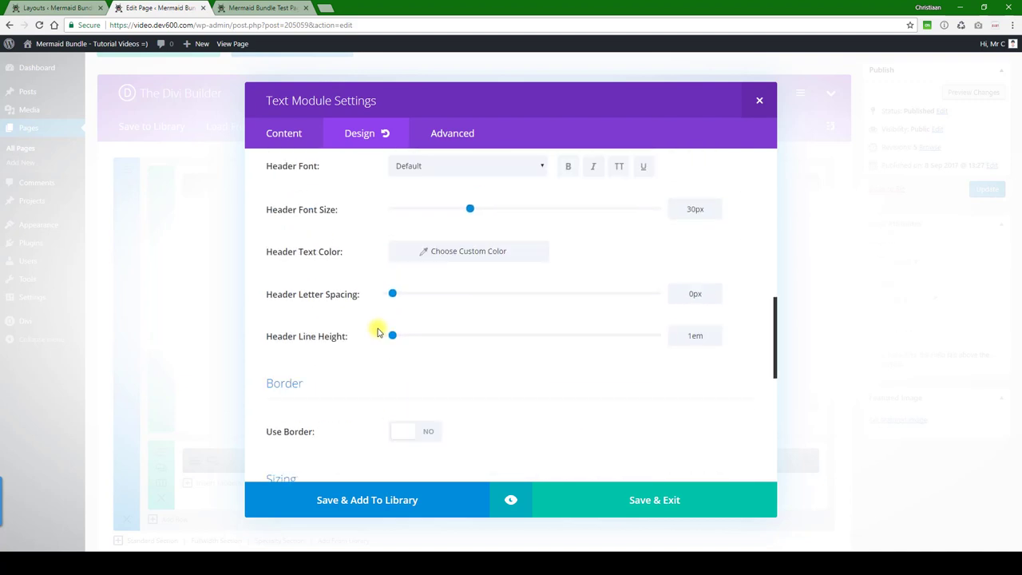
- Check the module's Custom CSS, preview the green 01, and save the text module
{"action": "left_click", "coordinate": [439, 134]}
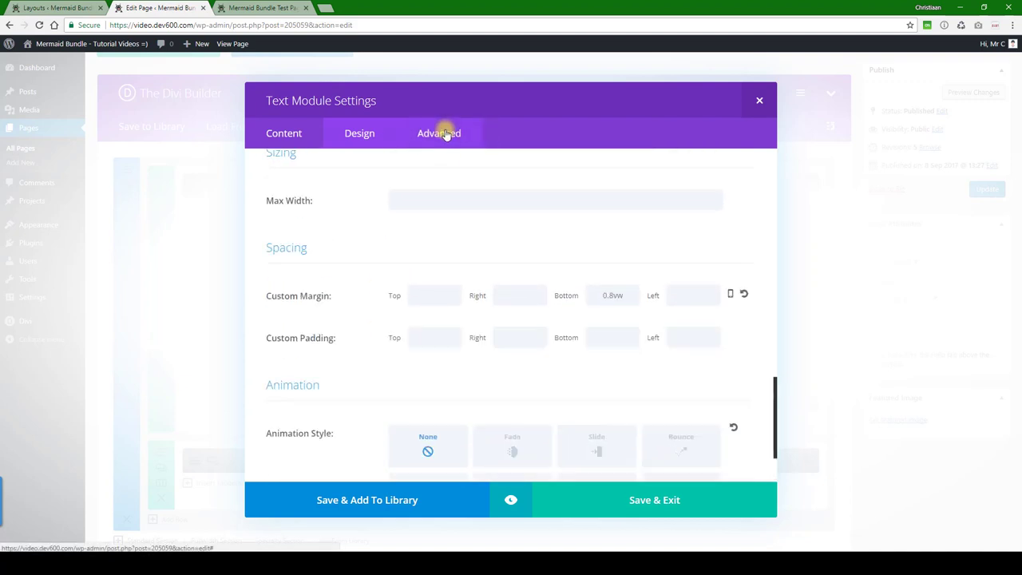
{"action": "left_click", "coordinate": [439, 132]}
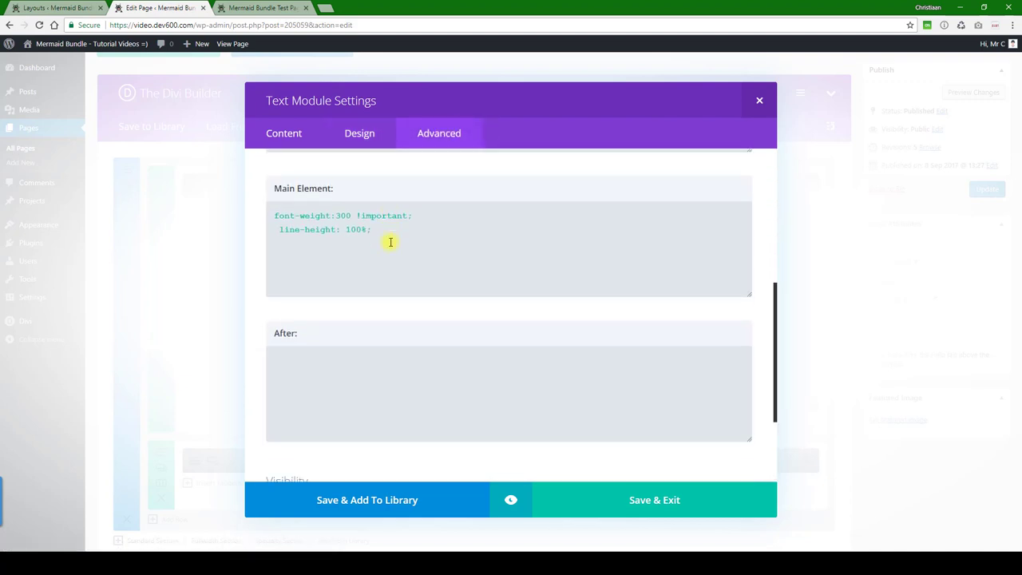
{"action": "scroll", "scroll_direction": "down", "scroll_amount": 3}
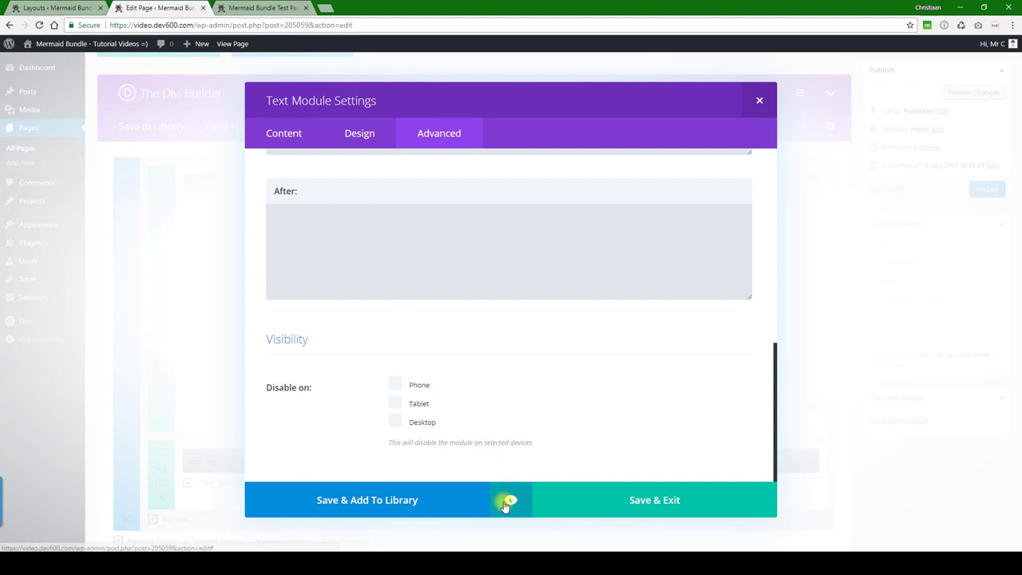
{"action": "left_click", "coordinate": [510, 500]}
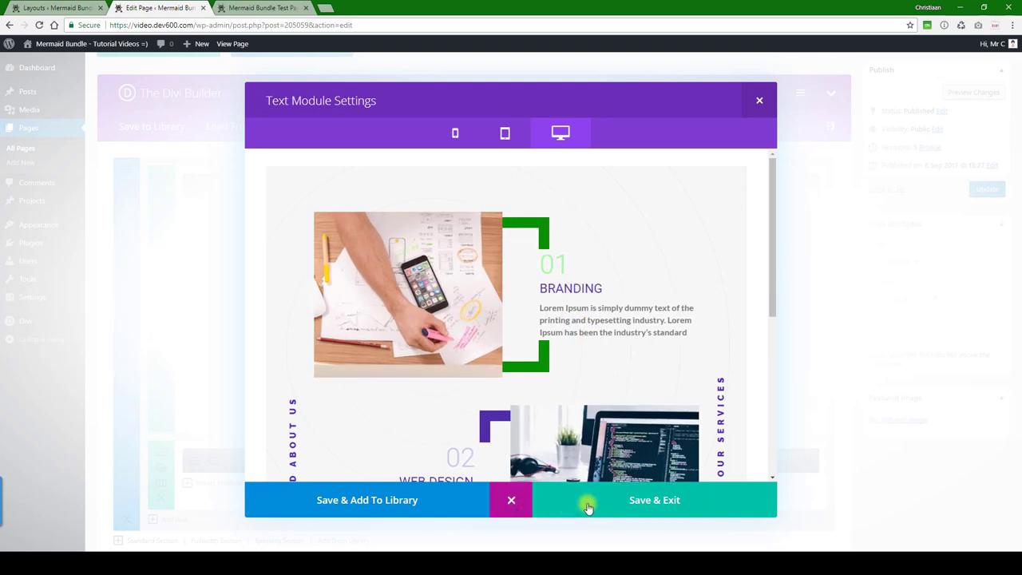
{"action": "left_click", "coordinate": [654, 499]}
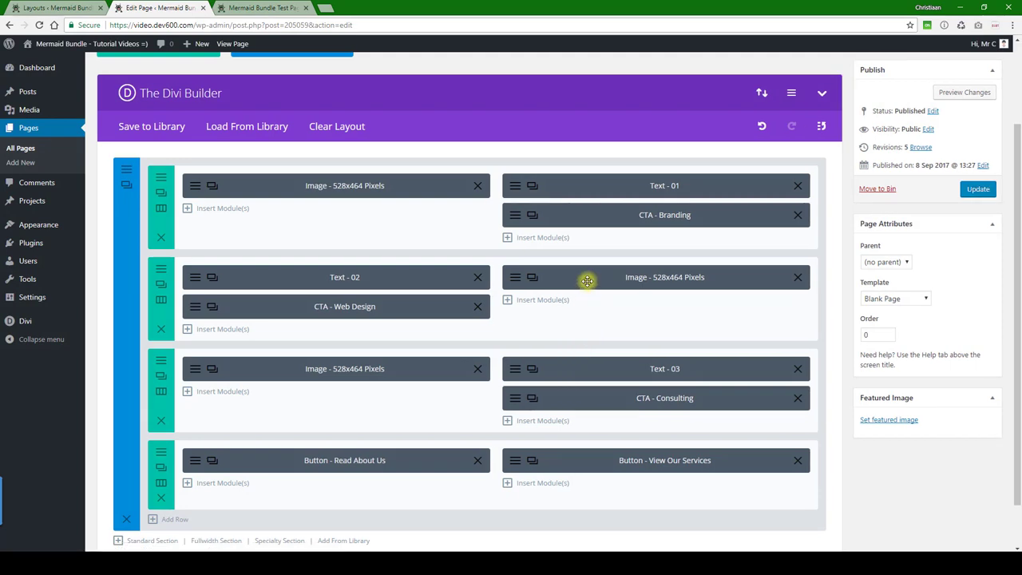
- Set the CTA - Branding title colour to green in Design and save
{"action": "left_click", "coordinate": [663, 214]}
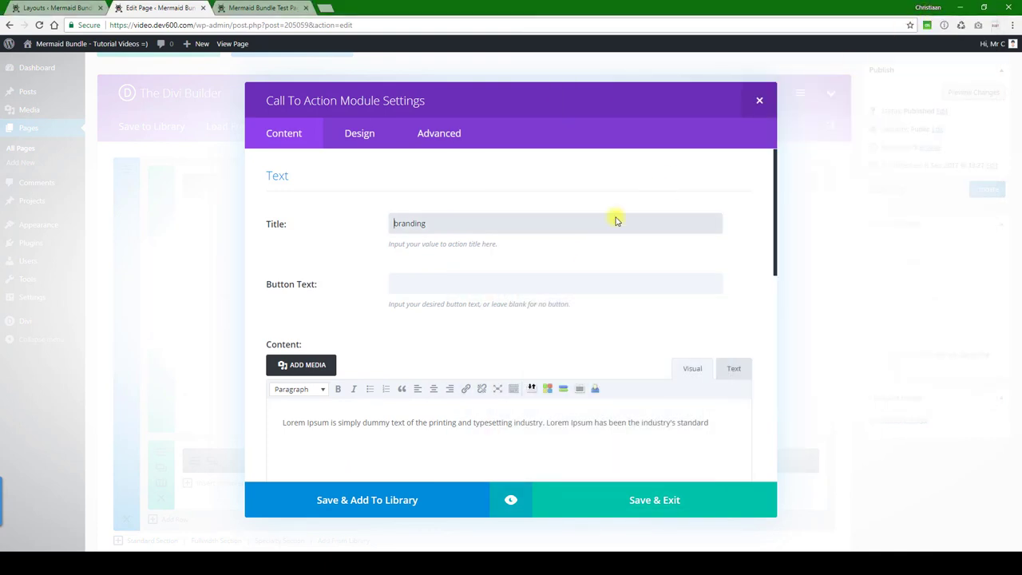
{"action": "left_click", "coordinate": [360, 133]}
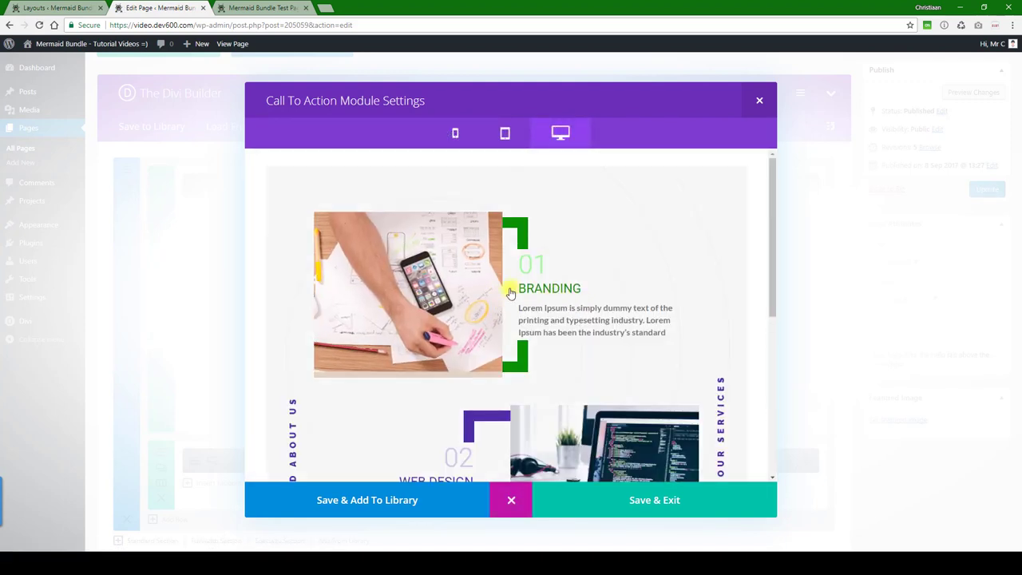
{"action": "scroll", "scroll_direction": "down", "scroll_amount": 3}
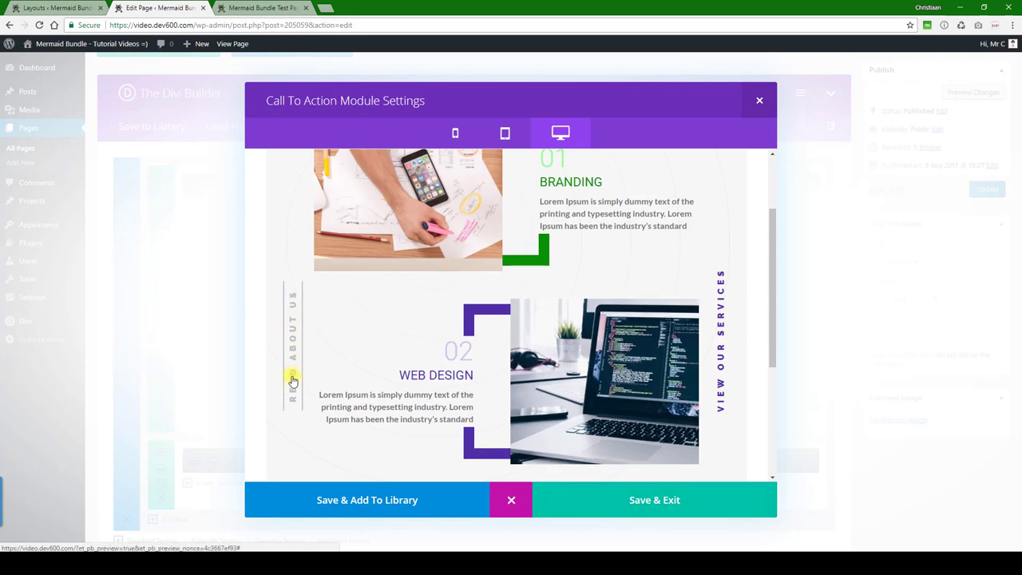
{"action": "mouse_move", "coordinate": [295, 358]}
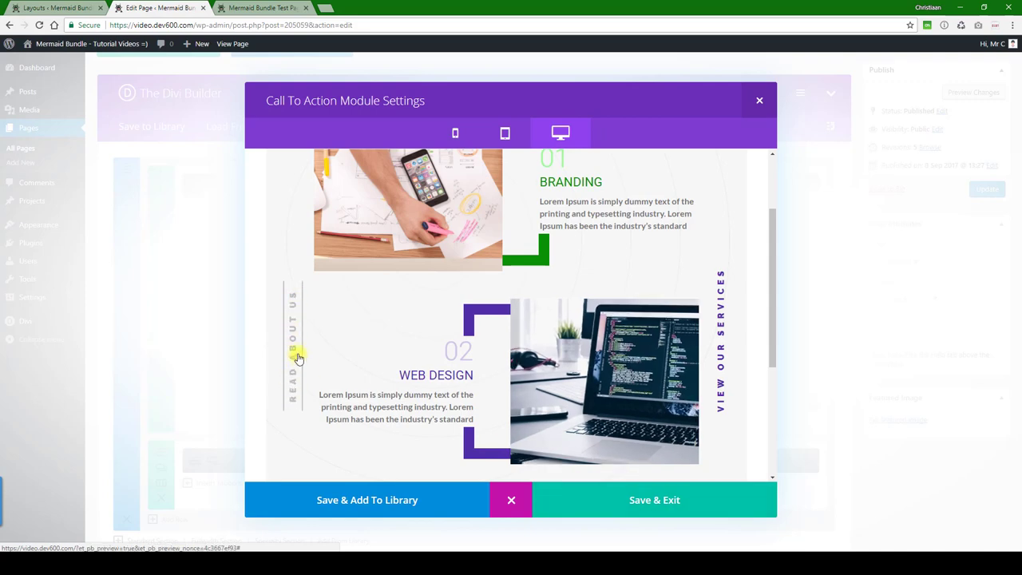
{"action": "left_click", "coordinate": [758, 100]}
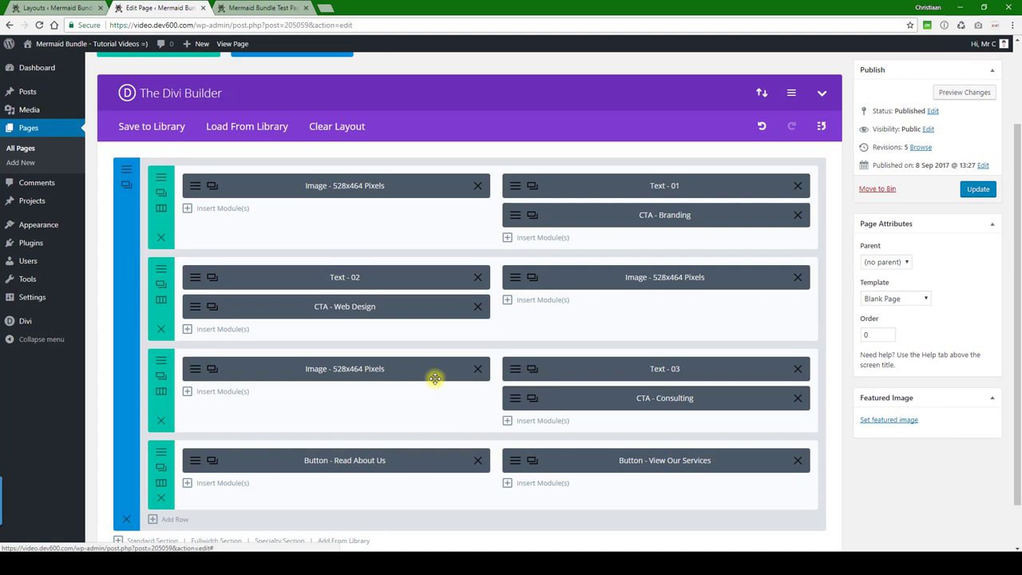
- Clone the third row (Image, Text - 03, CTA - Consulting) from its row handle
{"action": "scroll", "scroll_direction": "down", "scroll_amount": 3}
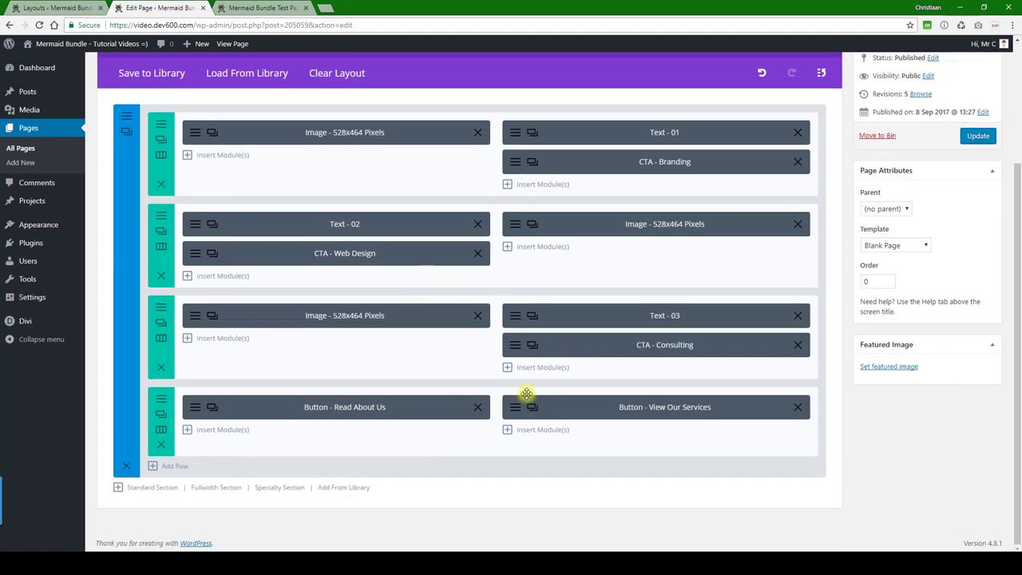
{"action": "mouse_move", "coordinate": [354, 333]}
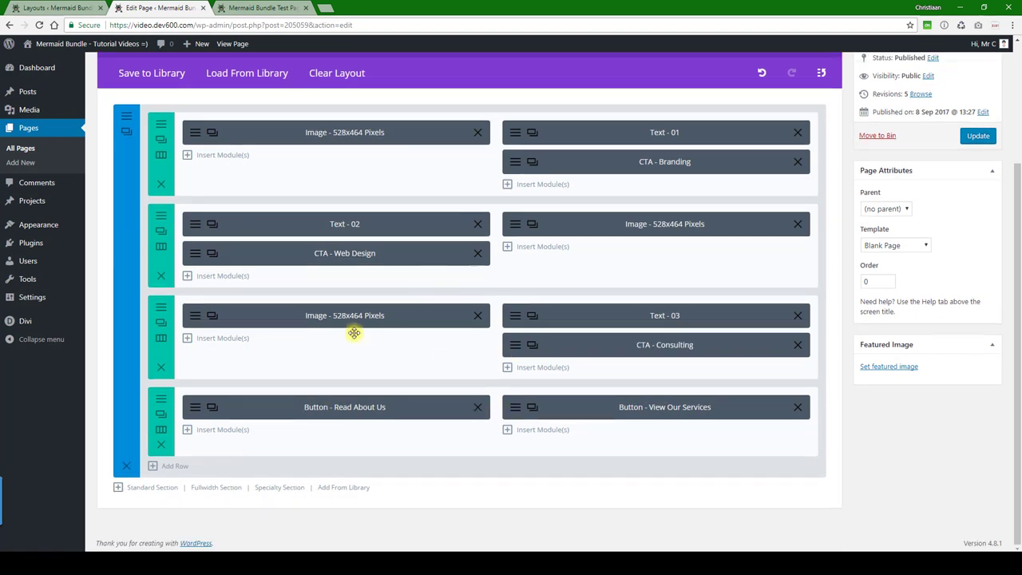
{"action": "mouse_move", "coordinate": [293, 357]}
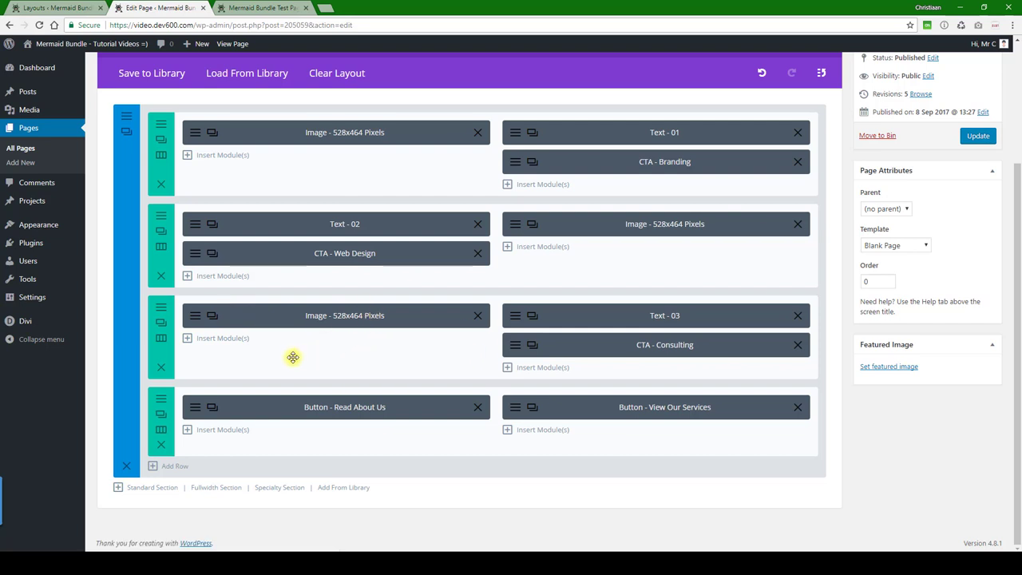
{"action": "mouse_move", "coordinate": [161, 325]}
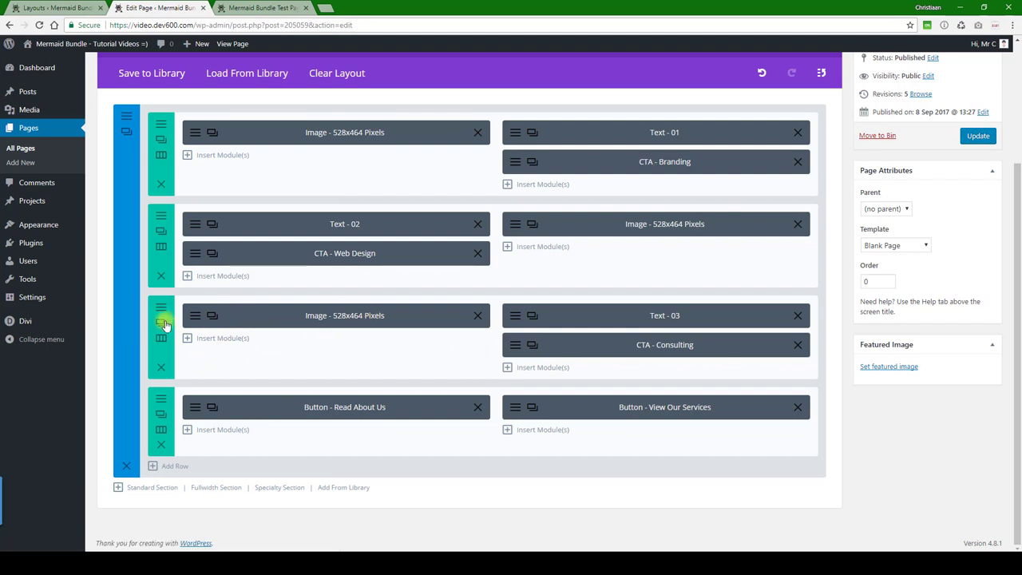
{"action": "left_click", "coordinate": [161, 323]}
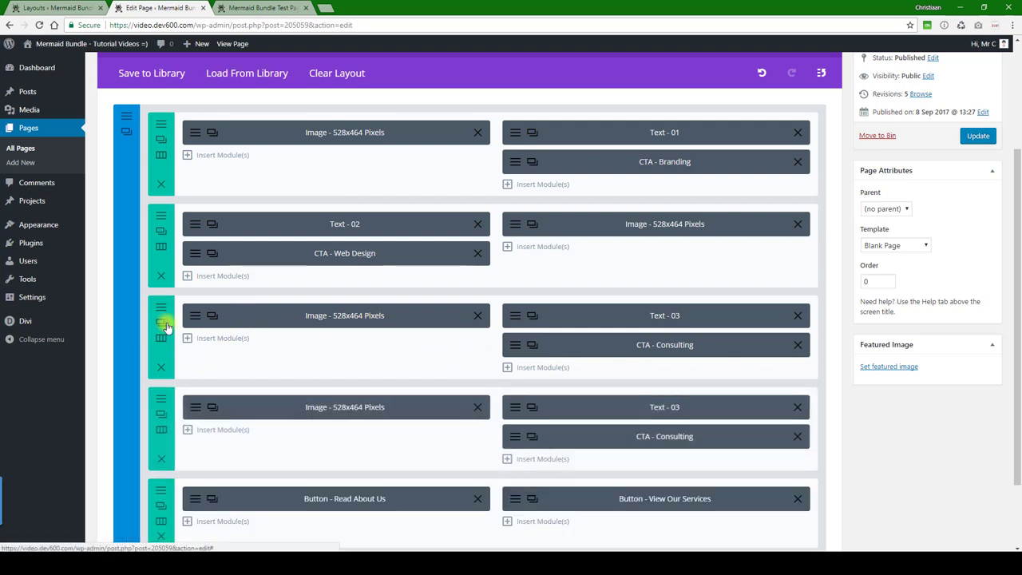
{"action": "scroll", "scroll_direction": "down", "scroll_amount": 3}
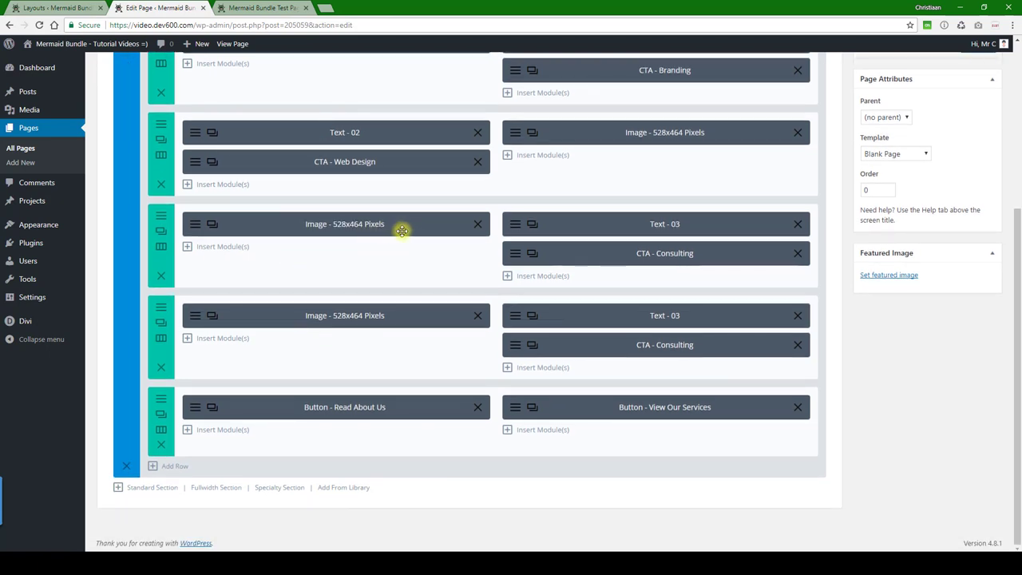
{"action": "mouse_move", "coordinate": [891, 247]}
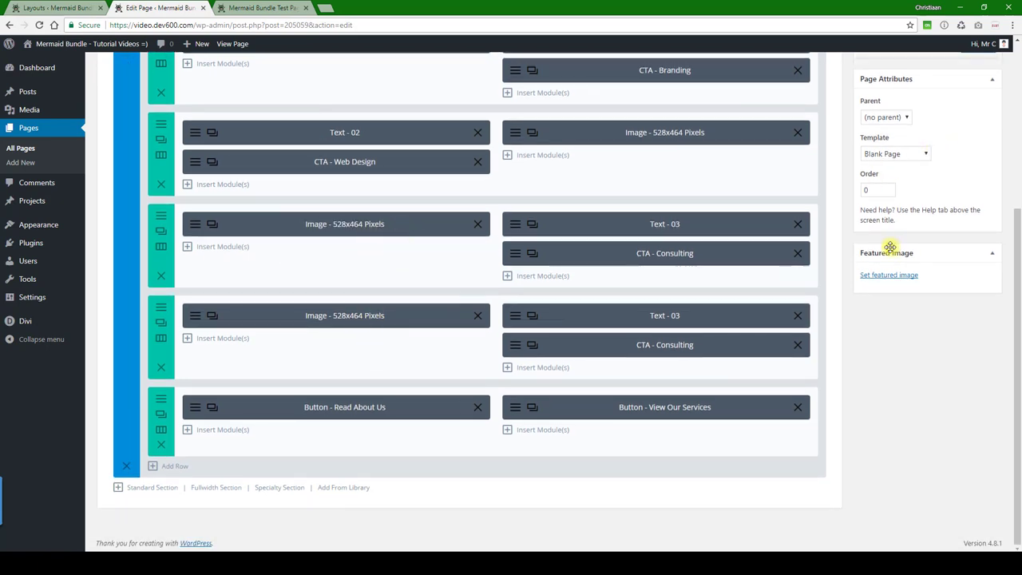
{"action": "mouse_move", "coordinate": [597, 334]}
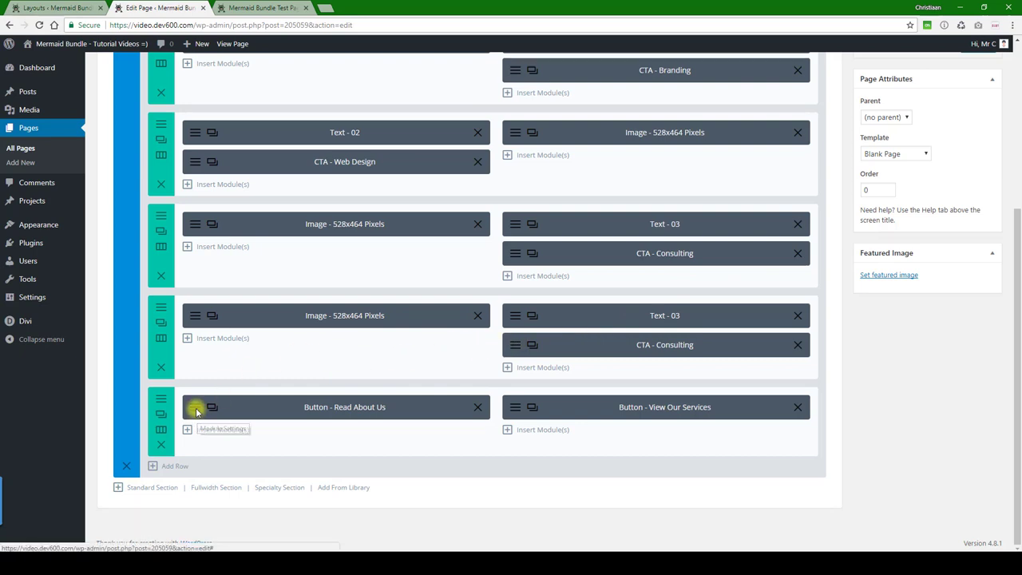
{"action": "left_click", "coordinate": [212, 407]}
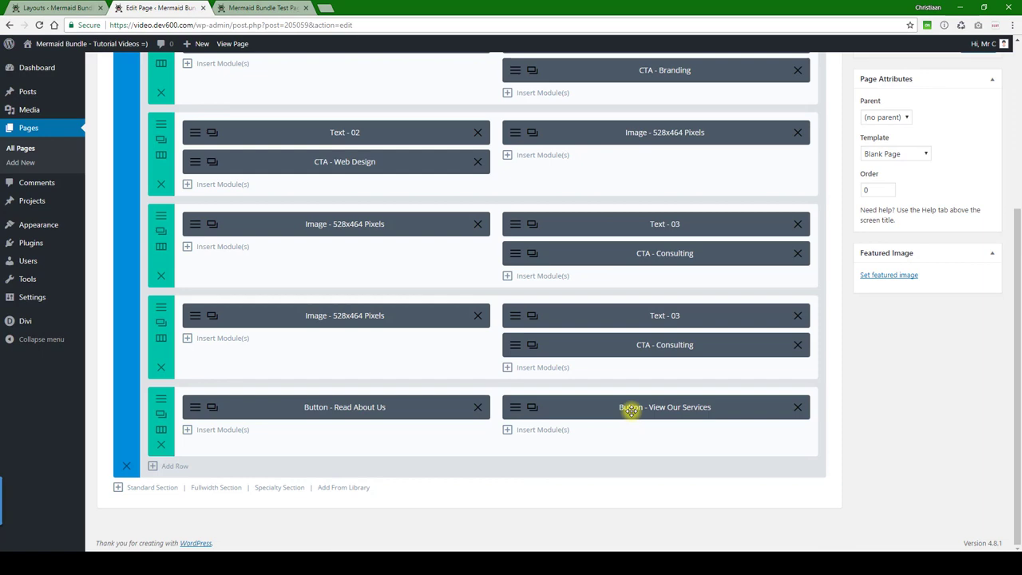
{"action": "left_click", "coordinate": [665, 406]}
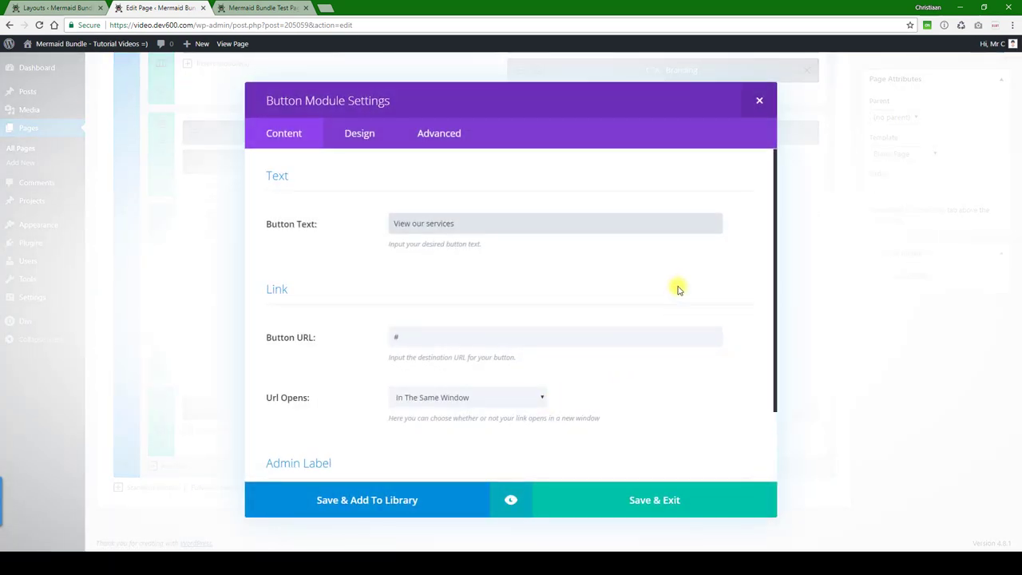
{"action": "scroll", "scroll_direction": "down", "scroll_amount": 3}
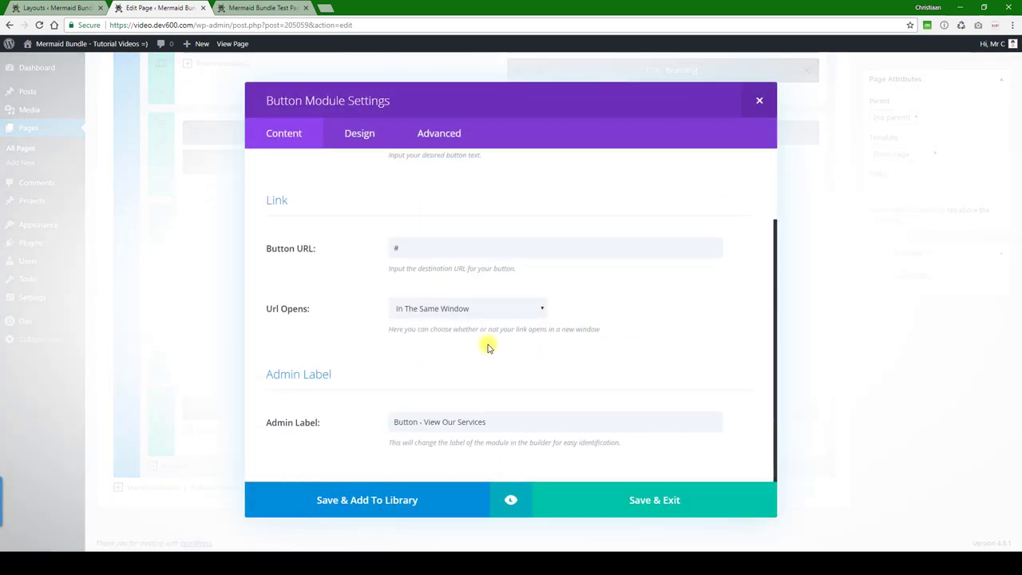
{"action": "left_click", "coordinate": [360, 133]}
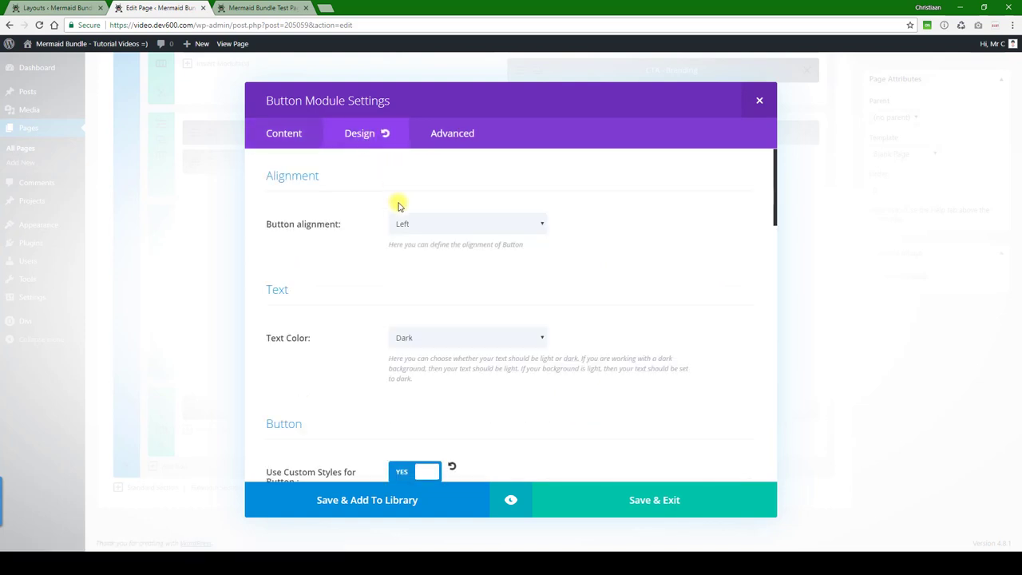
{"action": "scroll", "scroll_direction": "down", "scroll_amount": 3}
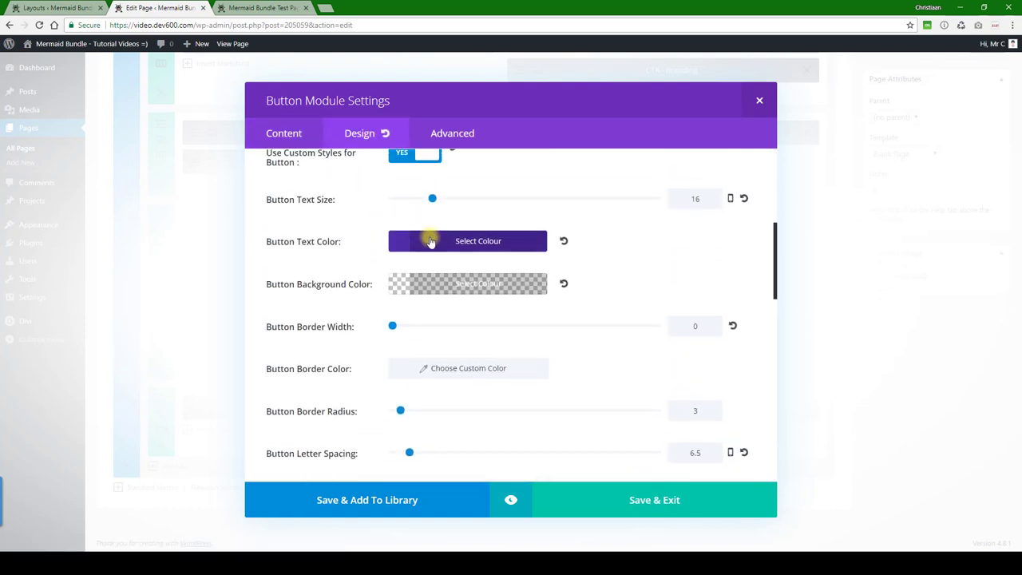
{"action": "left_click", "coordinate": [468, 241]}
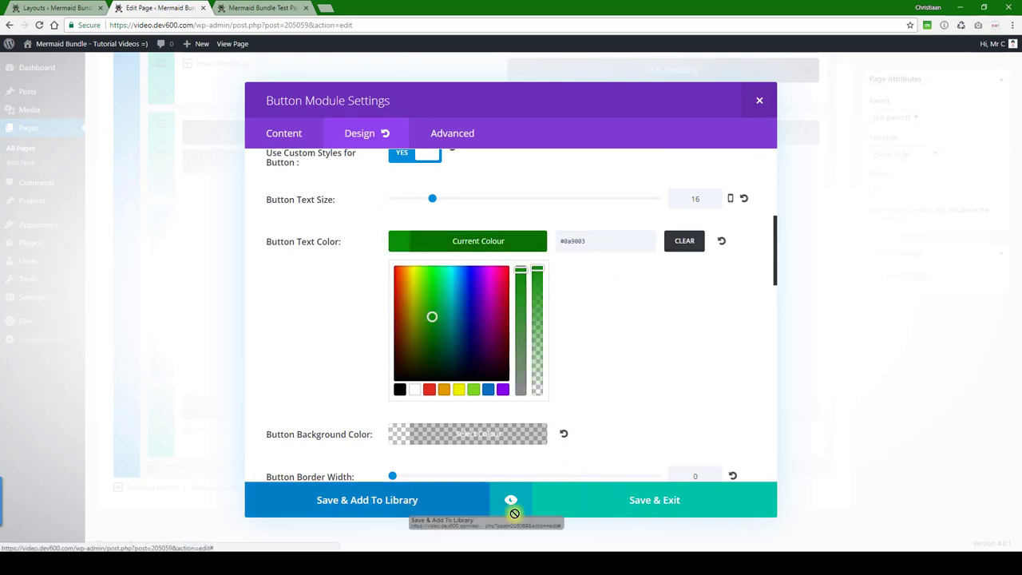
{"action": "left_click", "coordinate": [654, 499]}
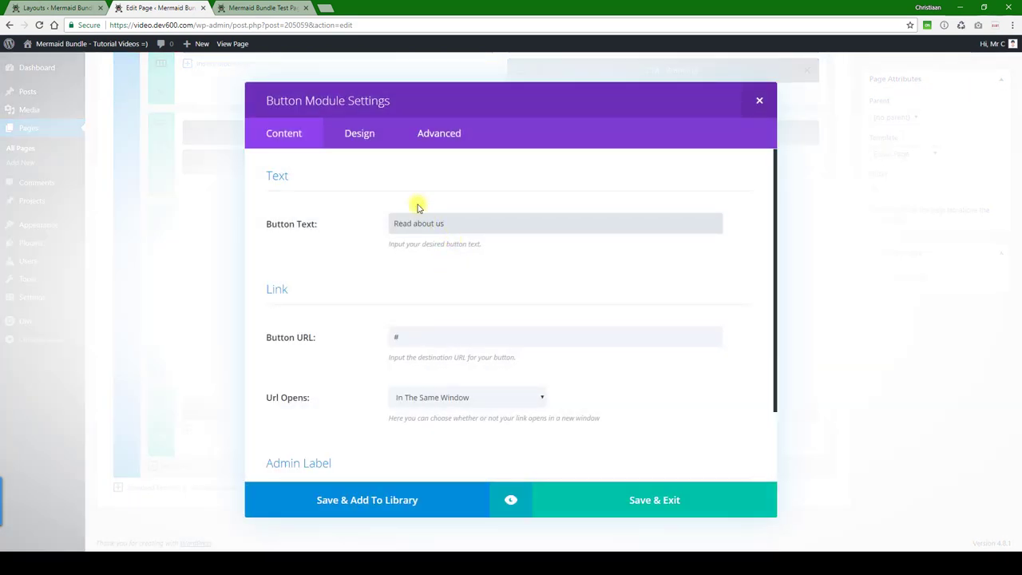
{"action": "left_click", "coordinate": [439, 133]}
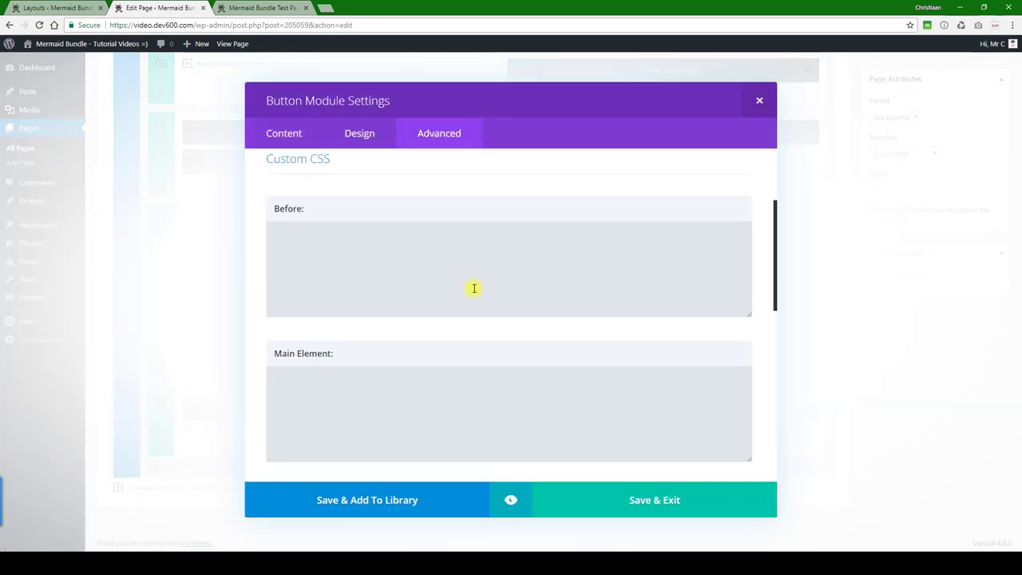
{"action": "scroll", "scroll_direction": "down", "scroll_amount": 3}
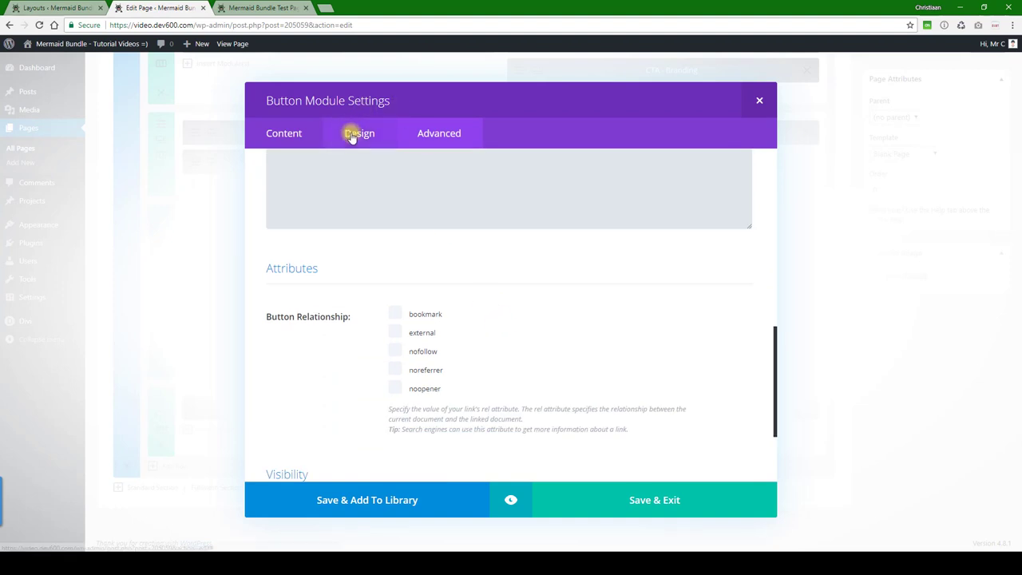
{"action": "left_click", "coordinate": [359, 133]}
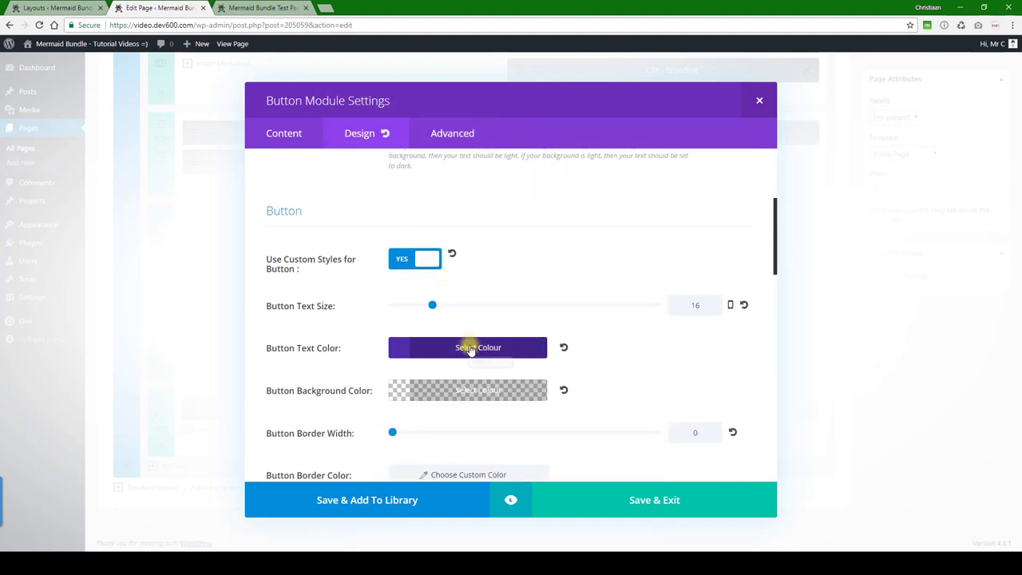
{"action": "left_click", "coordinate": [467, 348]}
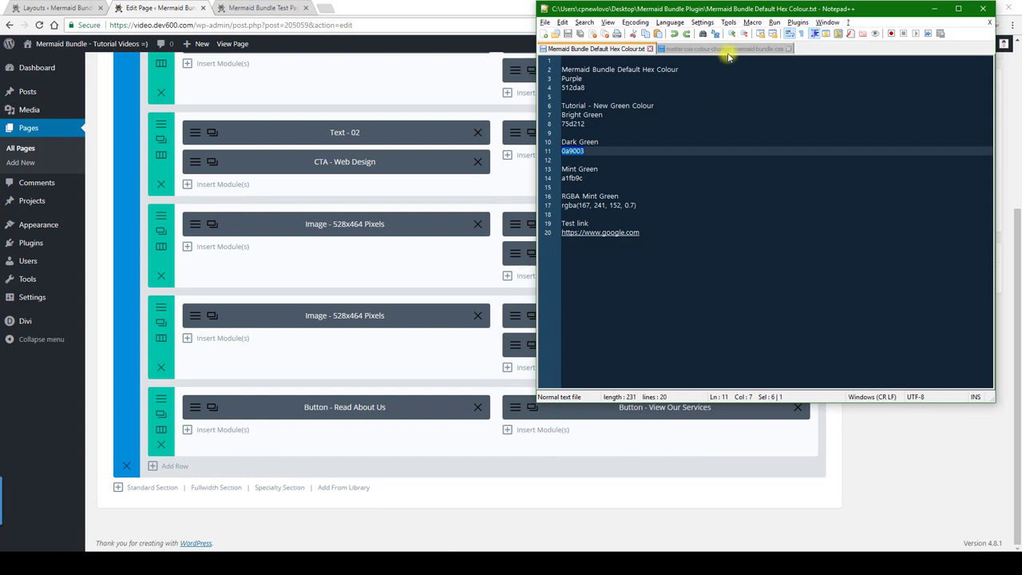
- Find the Side button Hover CSS and copy mint green a1fb9c from the colour list
{"action": "left_click", "coordinate": [723, 49]}
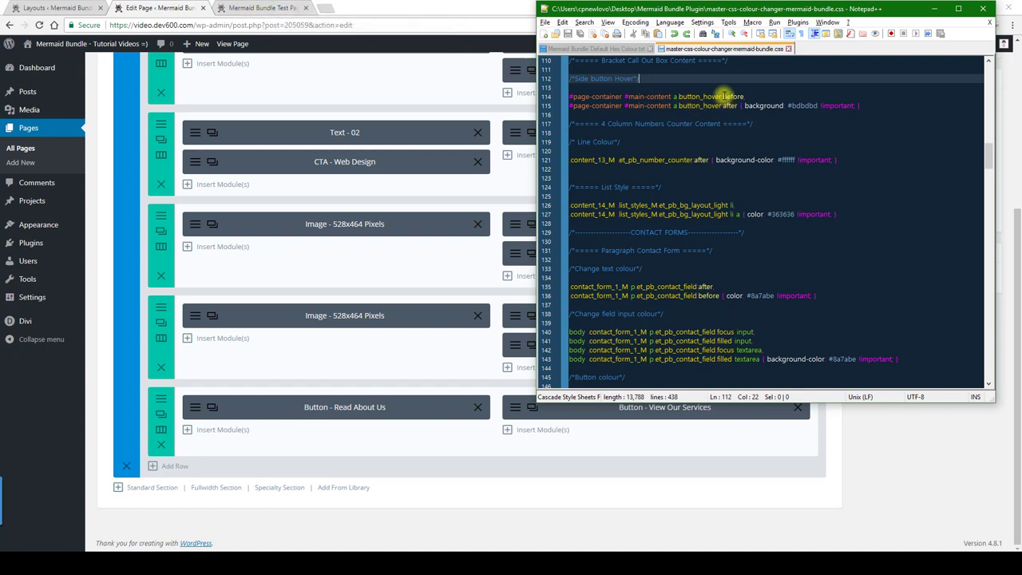
{"action": "left_click", "coordinate": [595, 48]}
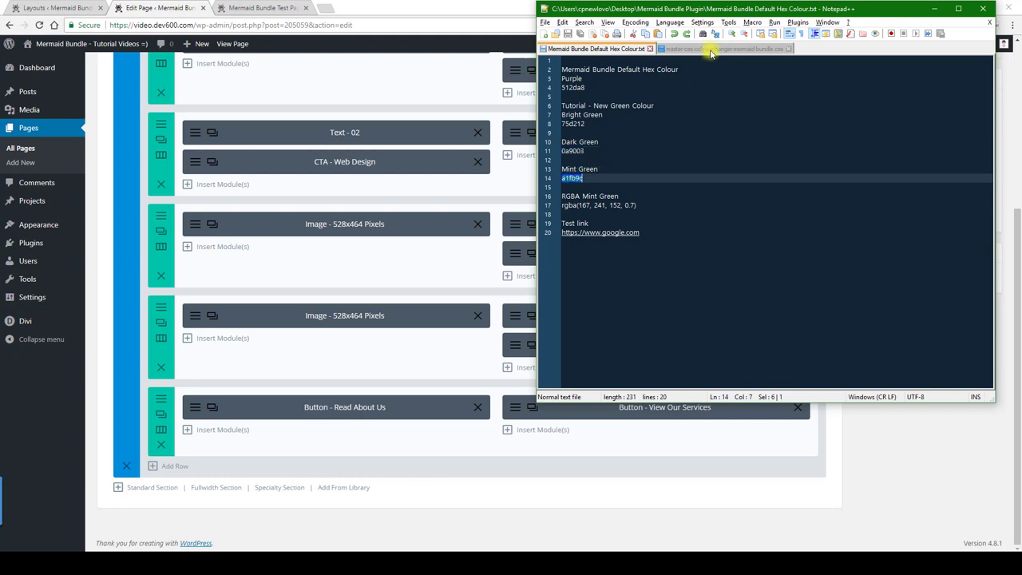
{"action": "left_click", "coordinate": [722, 49]}
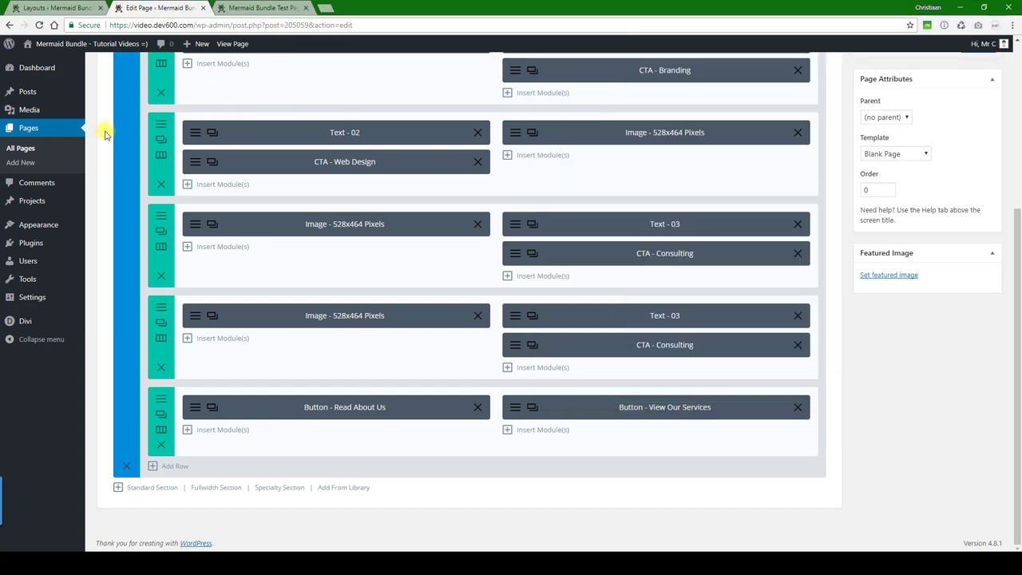
- Add the button_hover:after rule with #a1fb9c to Custom CSS and save
{"action": "scroll", "scroll_direction": "up", "scroll_amount": 3}
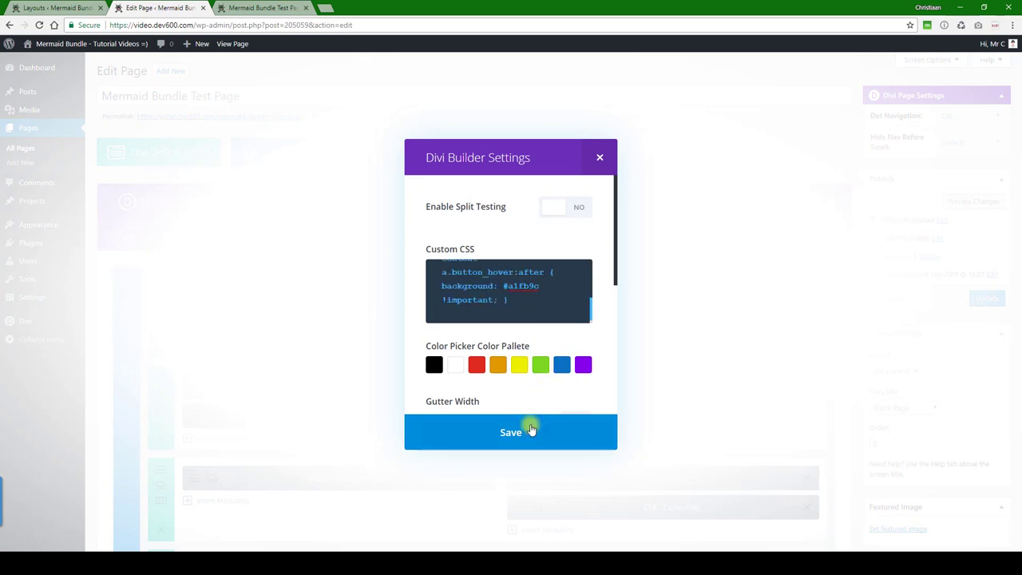
{"action": "left_click", "coordinate": [510, 432]}
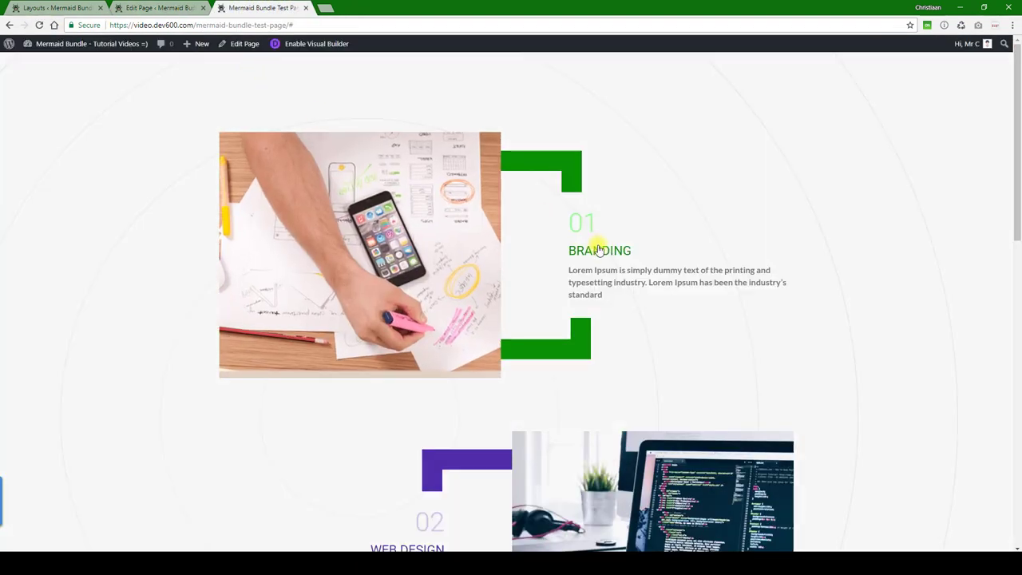
{"action": "mouse_move", "coordinate": [535, 285]}
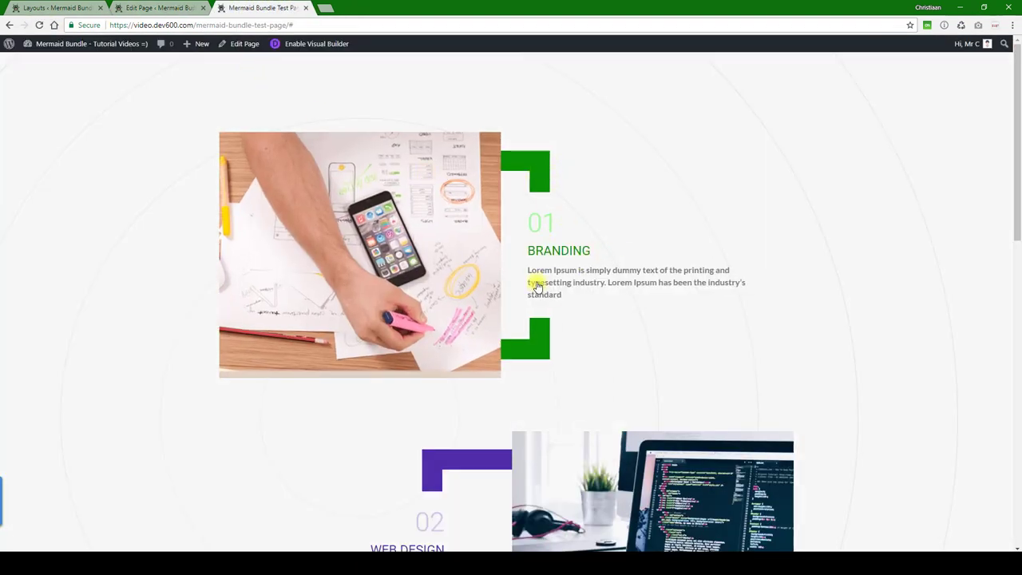
- Scroll through the live services sections to inspect green brackets, numbers, titles and side buttons
{"action": "scroll", "scroll_direction": "down", "scroll_amount": 3}
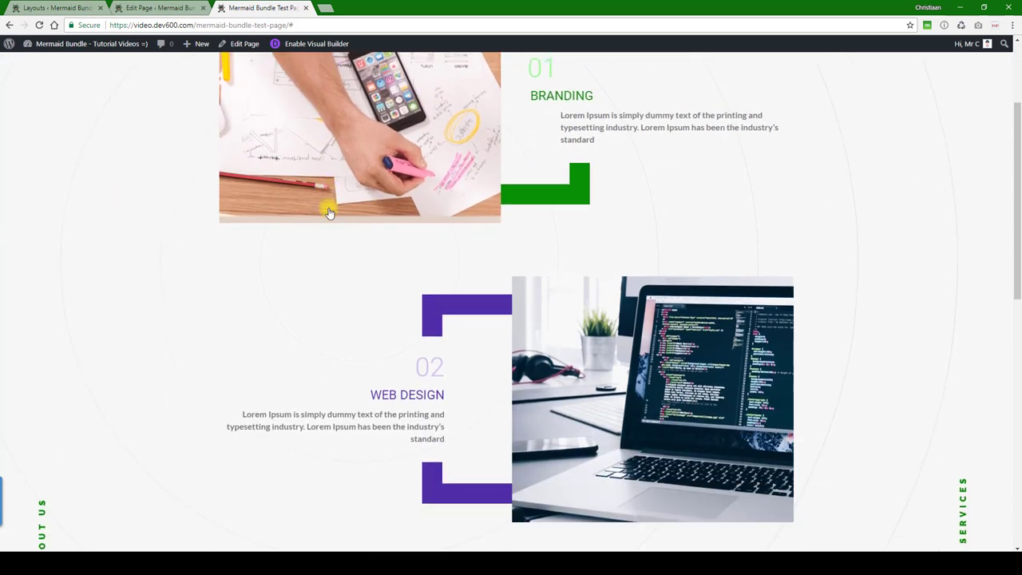
{"action": "scroll", "scroll_direction": "down", "scroll_amount": 3}
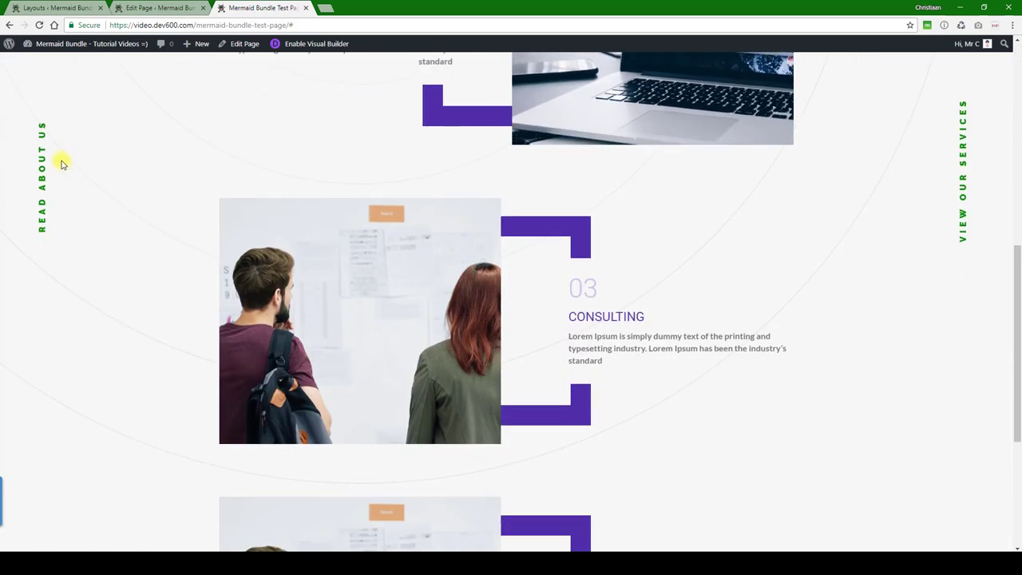
{"action": "mouse_move", "coordinate": [101, 184]}
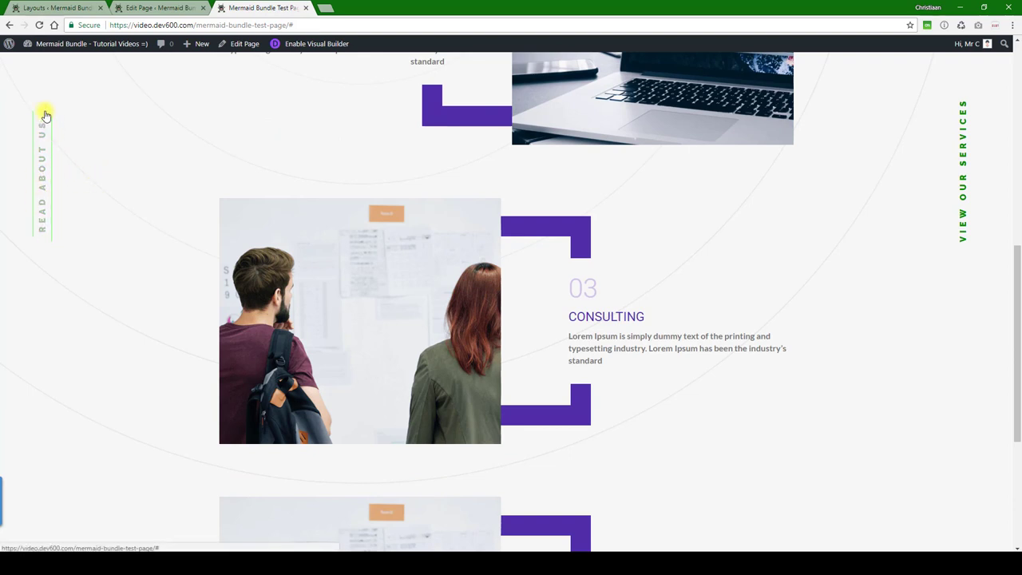
{"action": "mouse_move", "coordinate": [80, 94]}
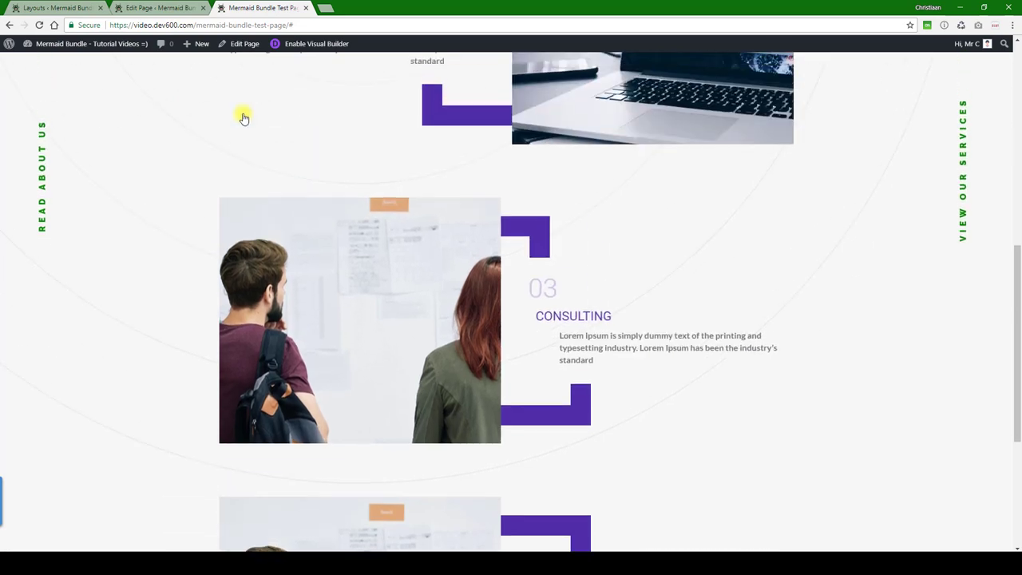
{"action": "scroll", "scroll_direction": "down", "scroll_amount": 3}
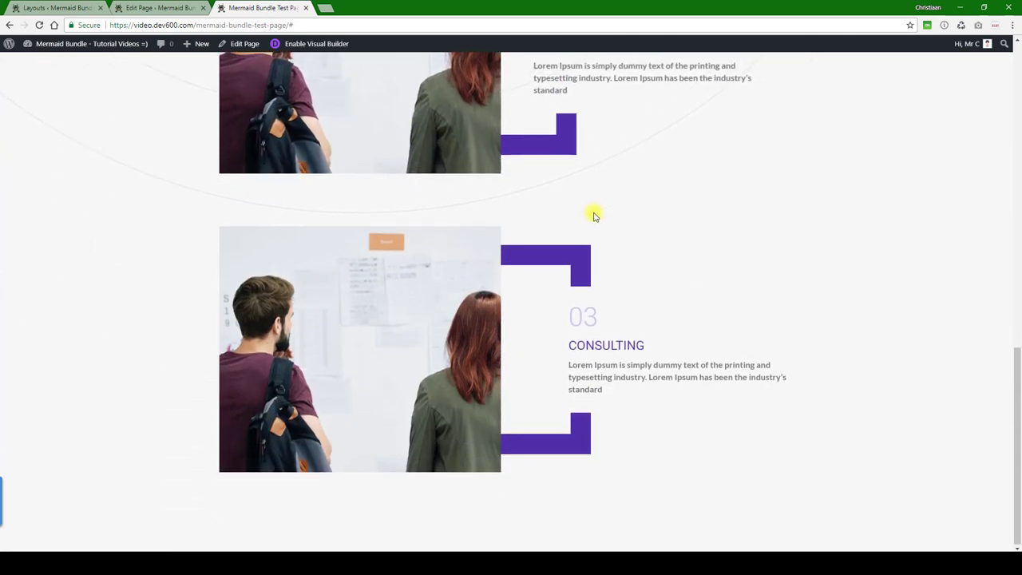
{"action": "scroll", "scroll_direction": "up", "scroll_amount": 3}
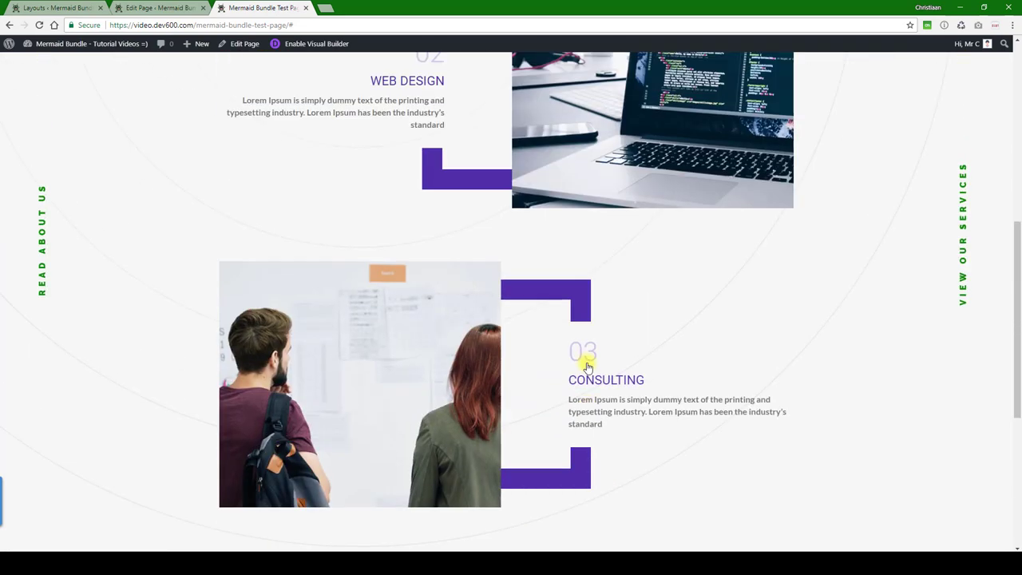
{"action": "scroll", "scroll_direction": "up", "scroll_amount": 3}
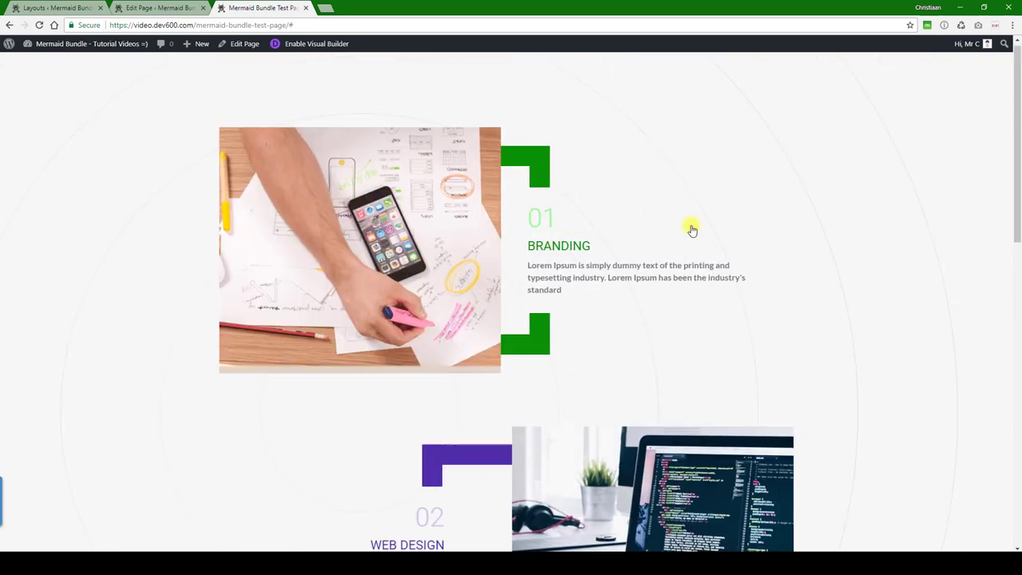
{"action": "scroll", "scroll_direction": "down", "scroll_amount": 3}
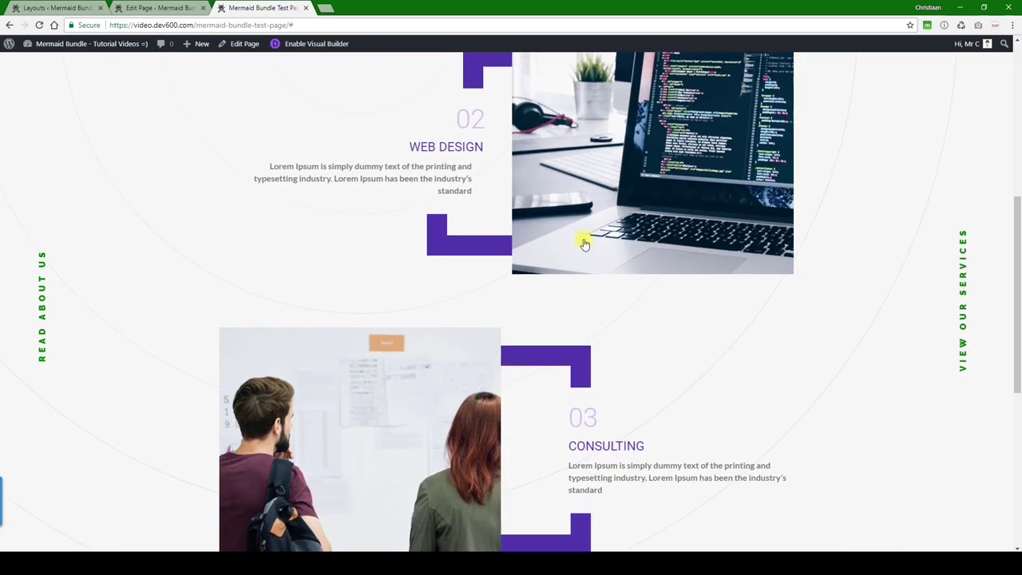
{"action": "scroll", "scroll_direction": "down", "scroll_amount": 3}
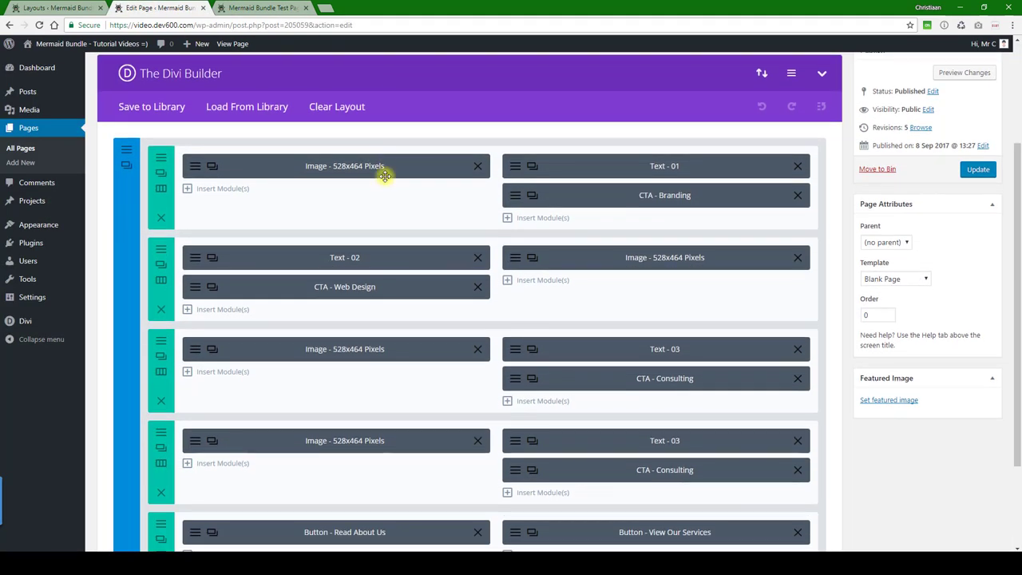
- Scroll the builder to show modules from Text - 01 down to both side-button modules
{"action": "scroll", "scroll_direction": "down", "scroll_amount": 3}
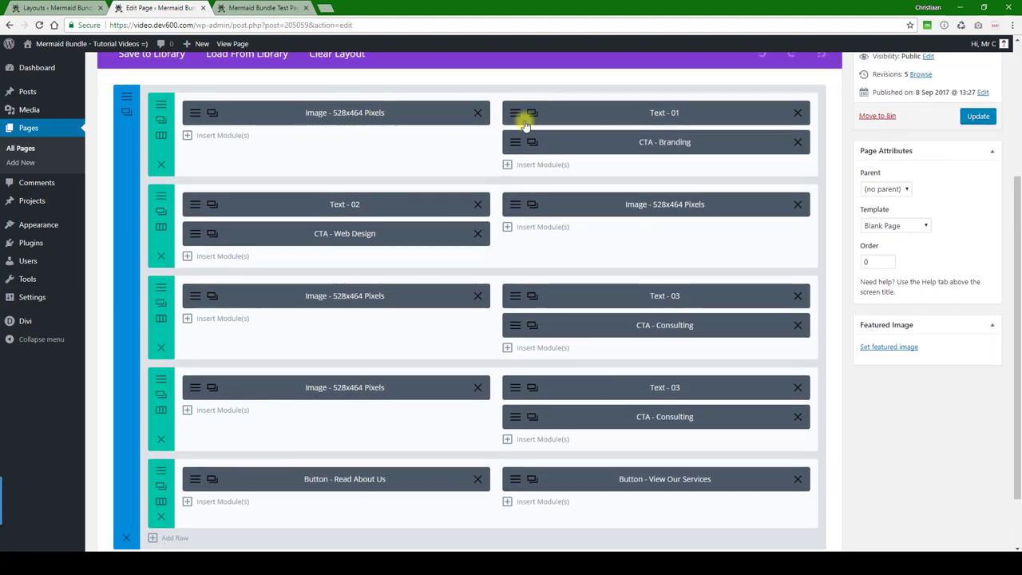
{"action": "mouse_move", "coordinate": [255, 217]}
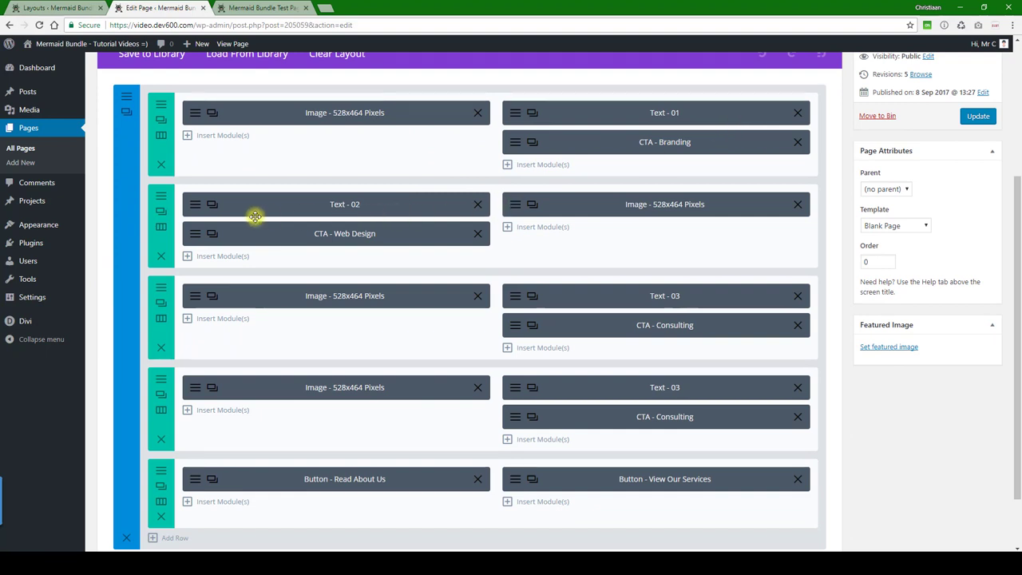
{"action": "mouse_move", "coordinate": [243, 434]}
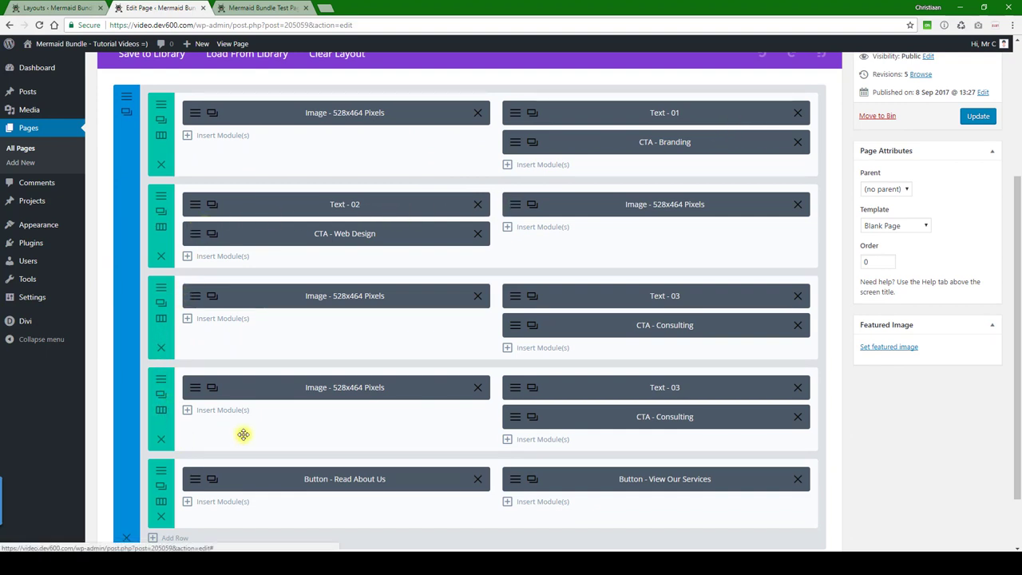
{"action": "mouse_move", "coordinate": [498, 406]}
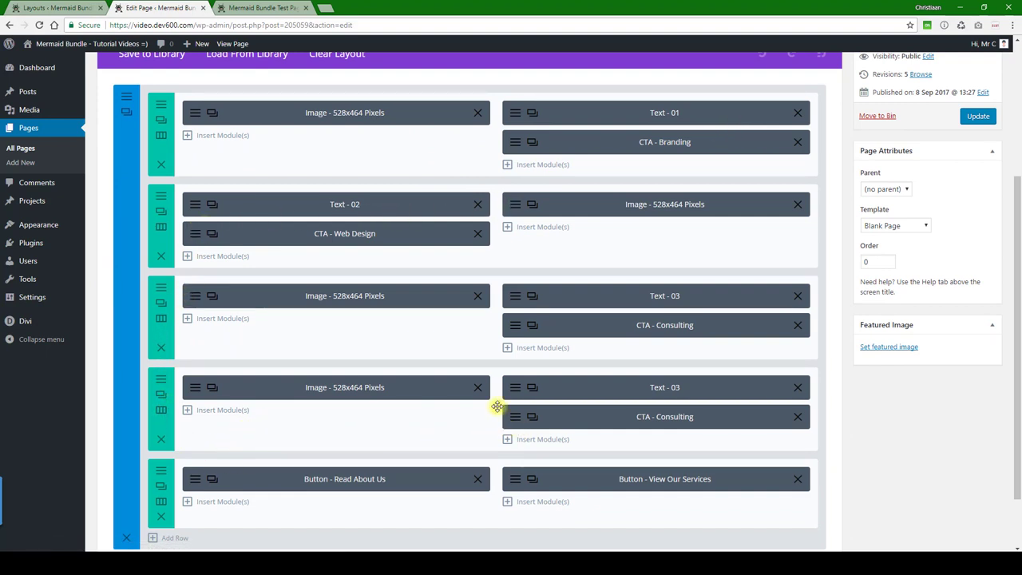